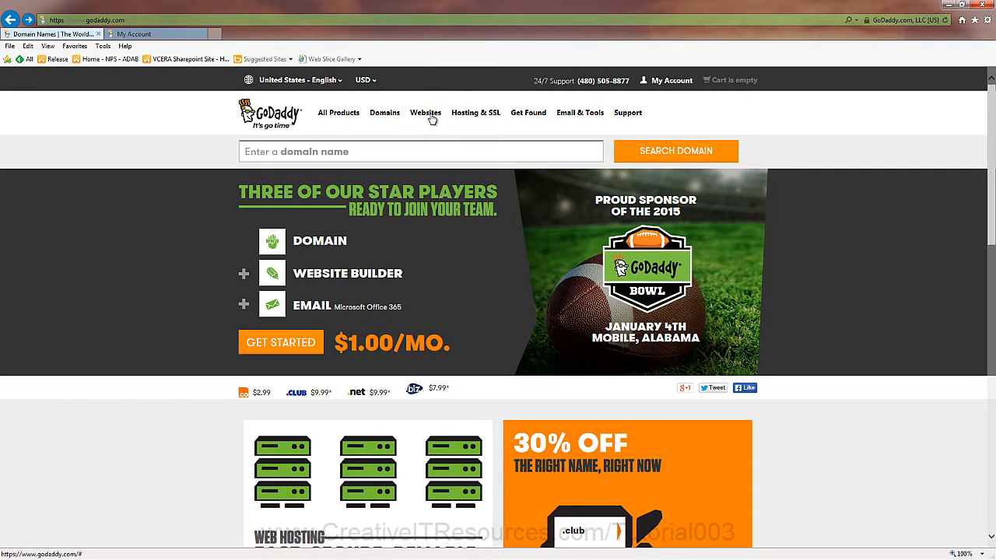
# Step: Review the WordPress hosting plan cards, noting Business's five-website limit, then go to My Account
pyautogui.click(425, 112)
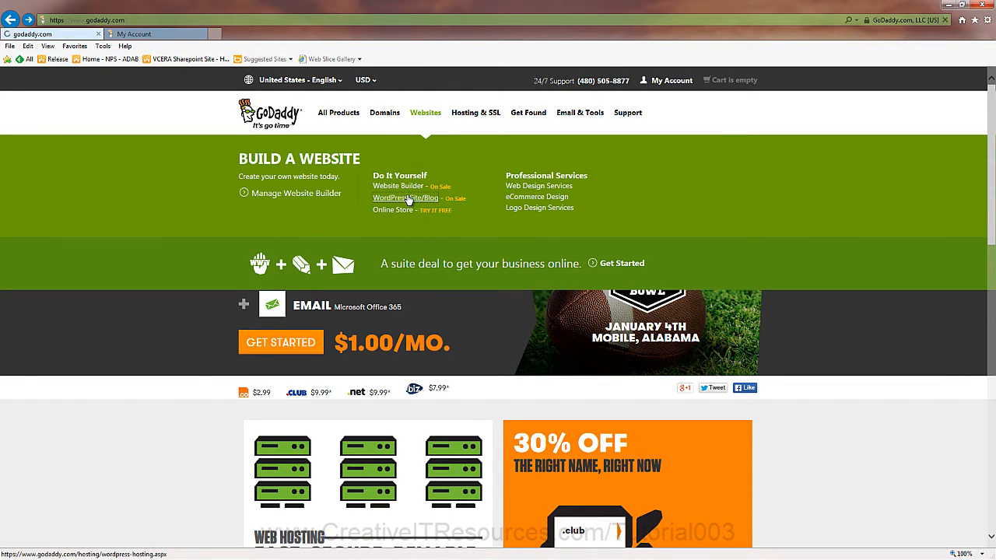
pyautogui.click(404, 197)
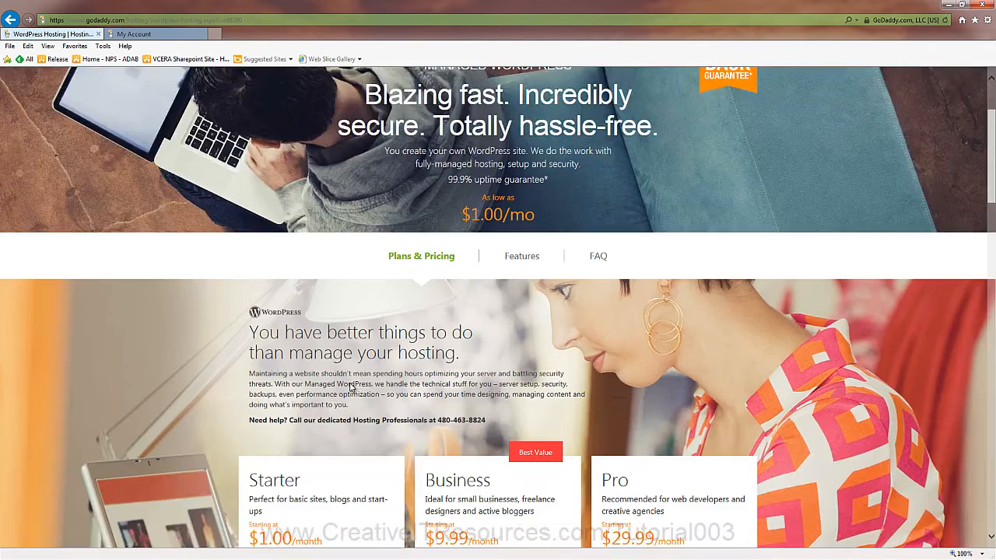
pyautogui.scroll(-3)
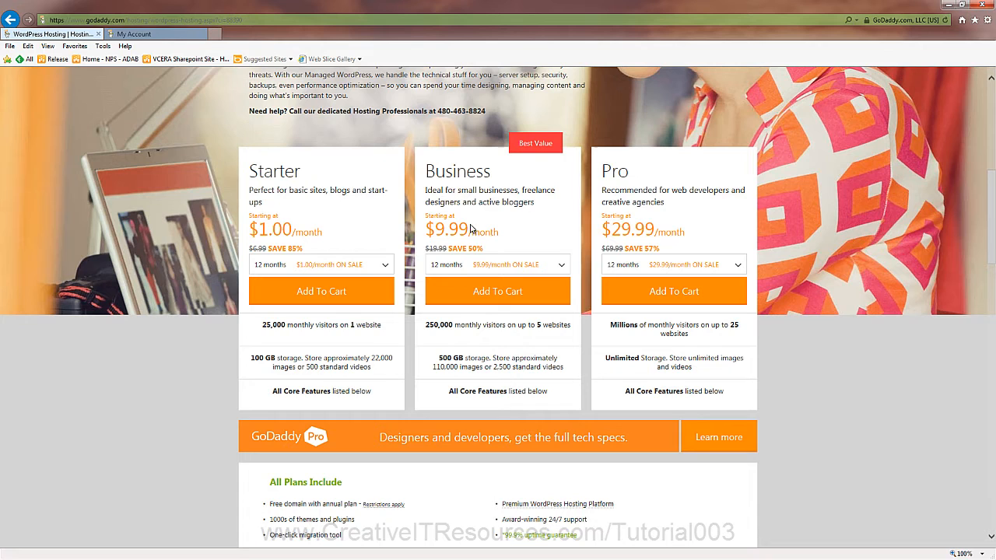
pyautogui.doubleClick(554, 326)
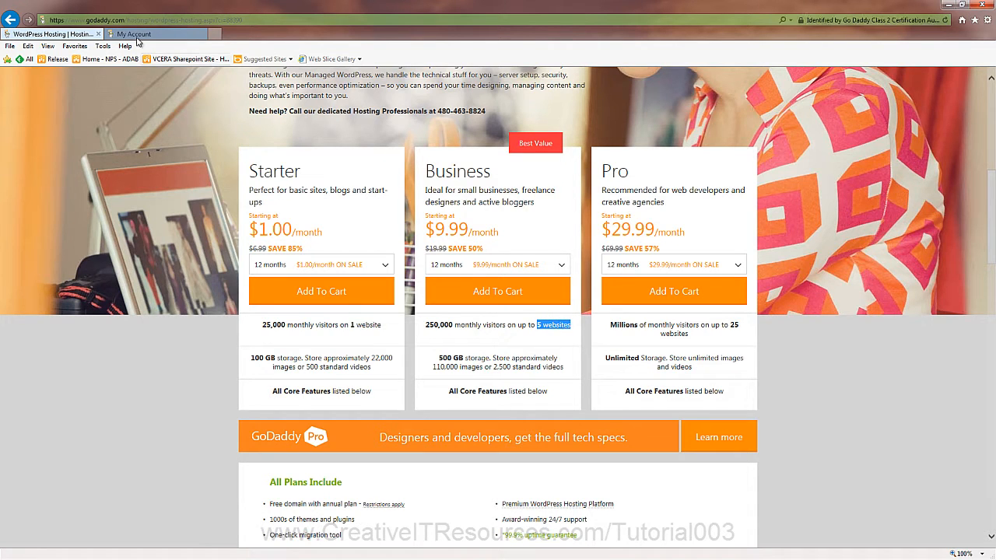
pyautogui.click(132, 34)
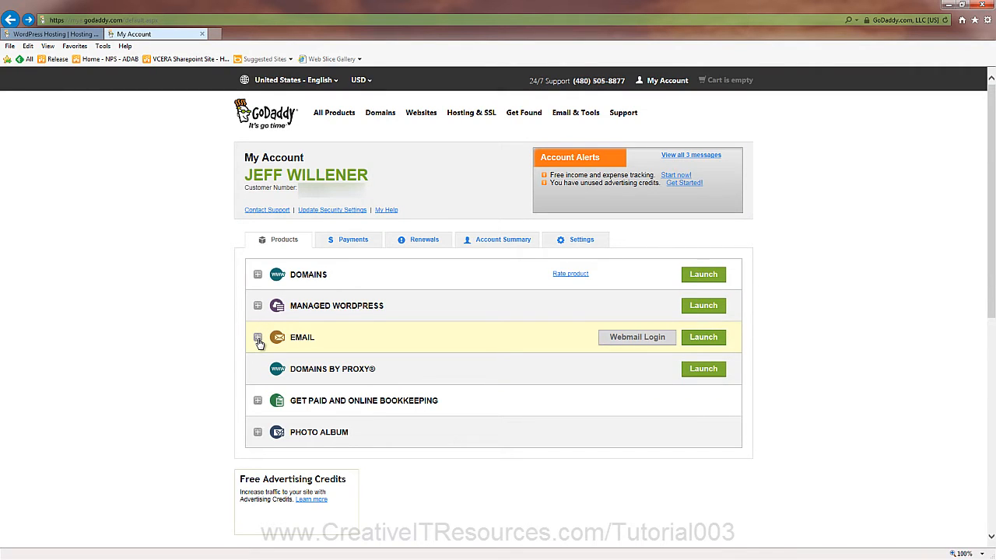
# Step: Expand the Managed WordPress product listing to show the Business and Starter accounts
pyautogui.click(259, 336)
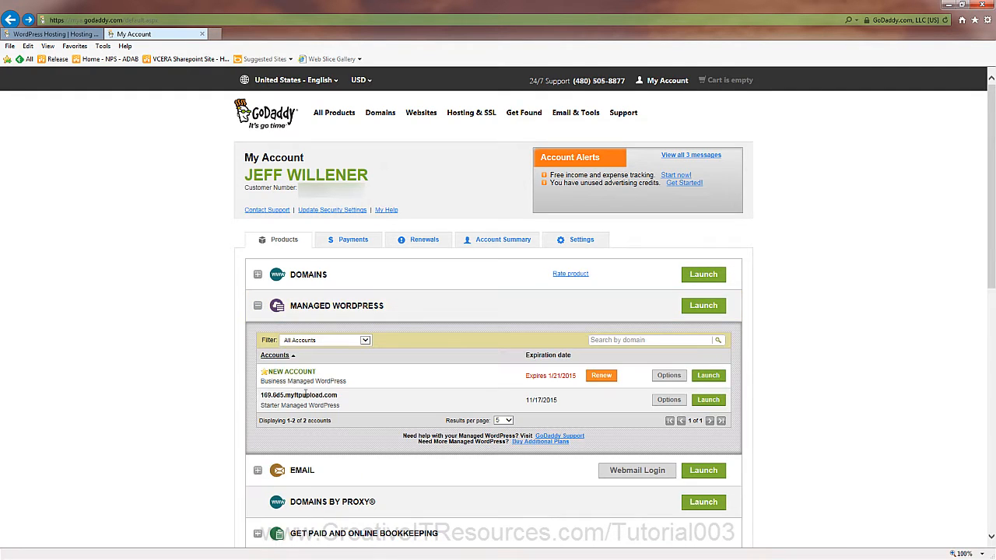
pyautogui.moveTo(317, 405)
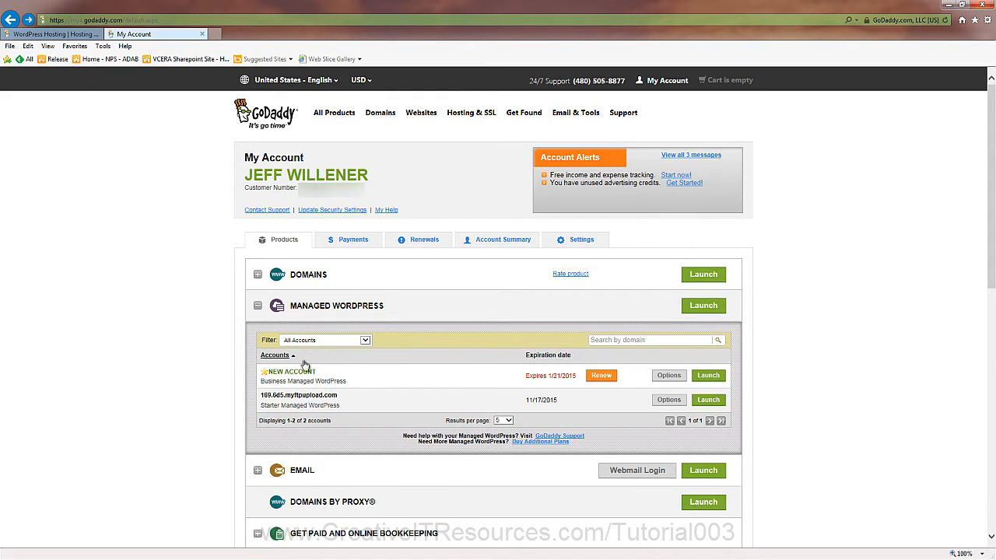
pyautogui.moveTo(617, 397)
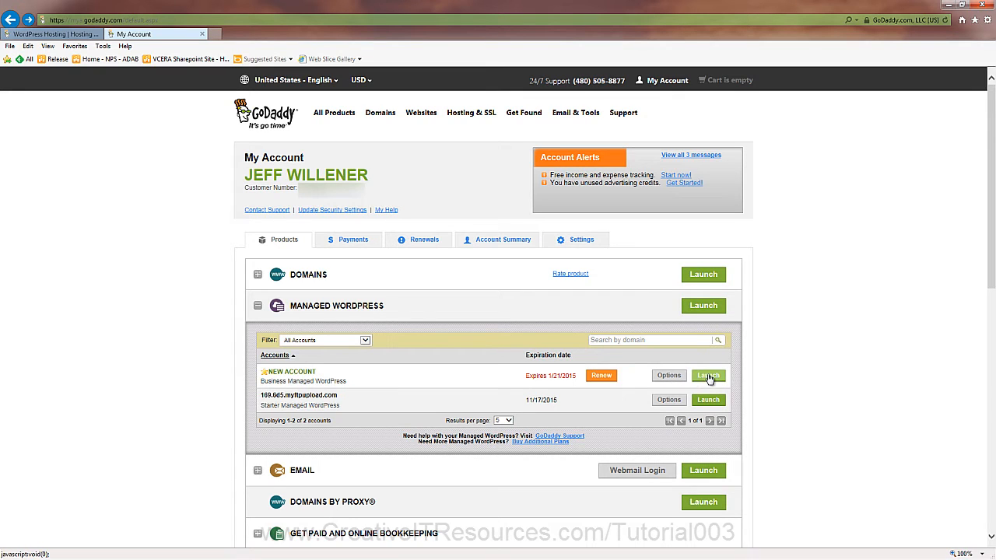
# Step: Launch the new Business account setup on citrdemo.com with username citradmin and finish creation
pyautogui.click(708, 375)
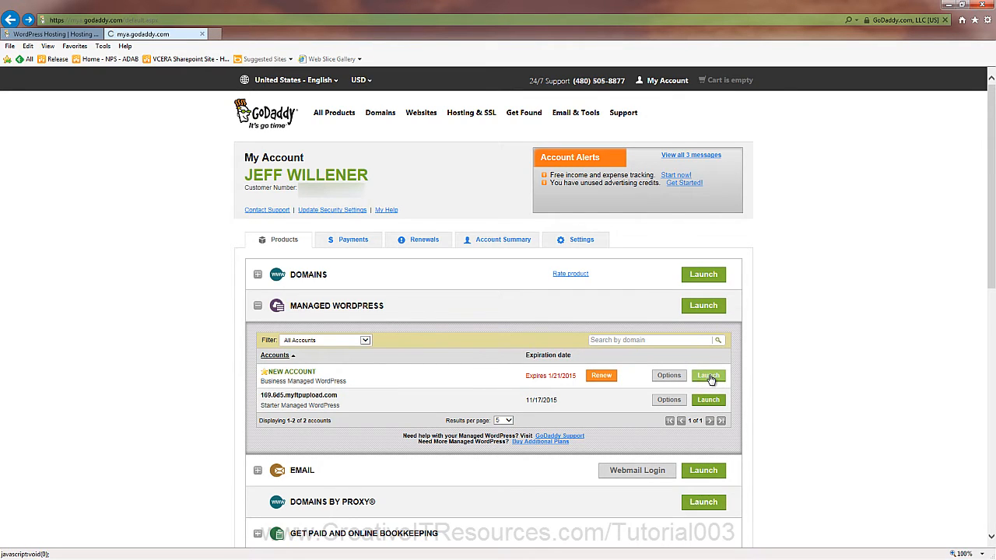
pyautogui.click(708, 375)
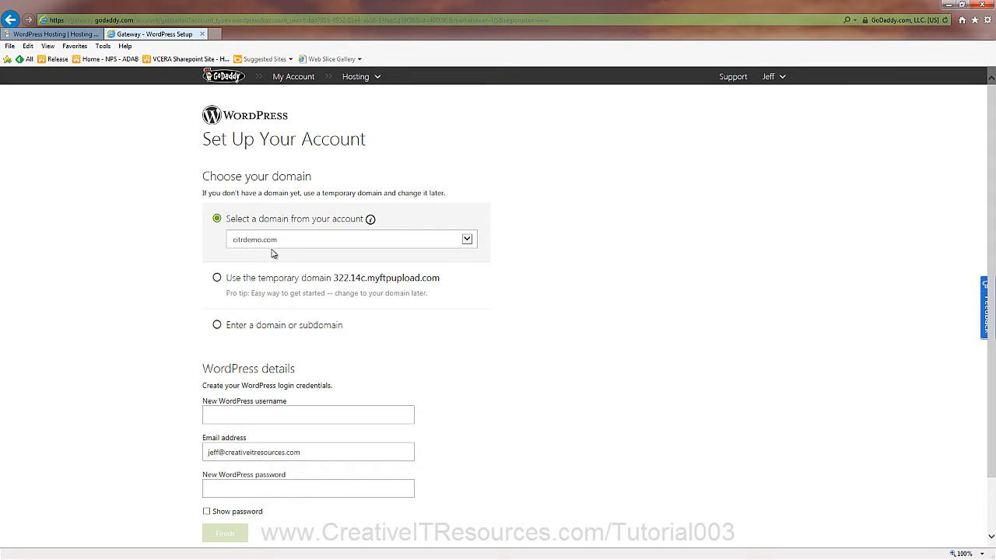
pyautogui.moveTo(302, 377)
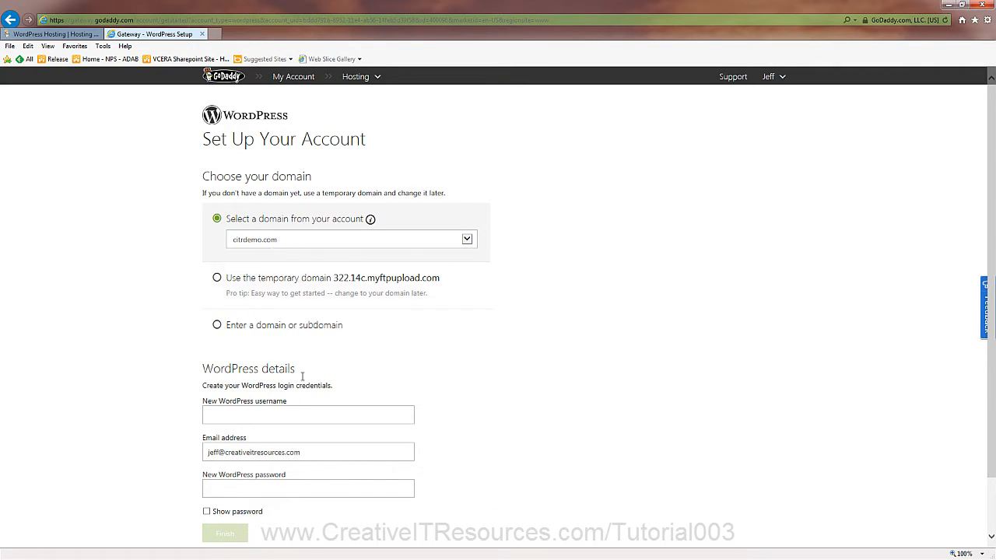
pyautogui.click(308, 413)
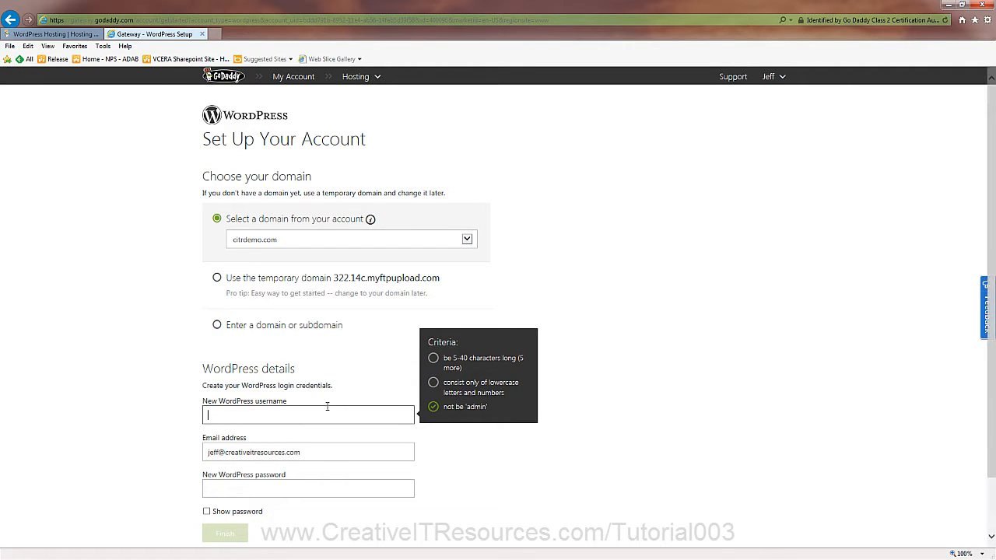
pyautogui.click(308, 414)
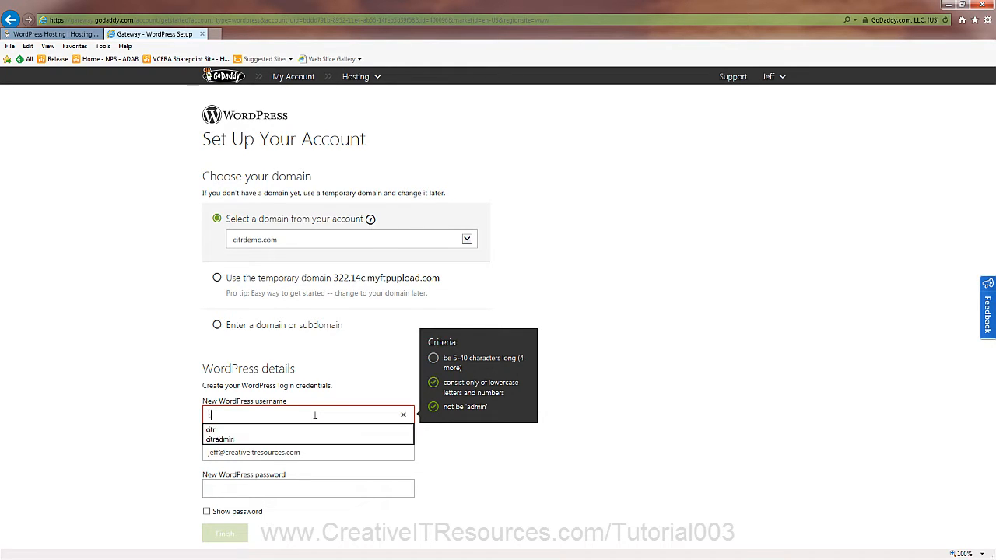
pyautogui.write('citradmin')
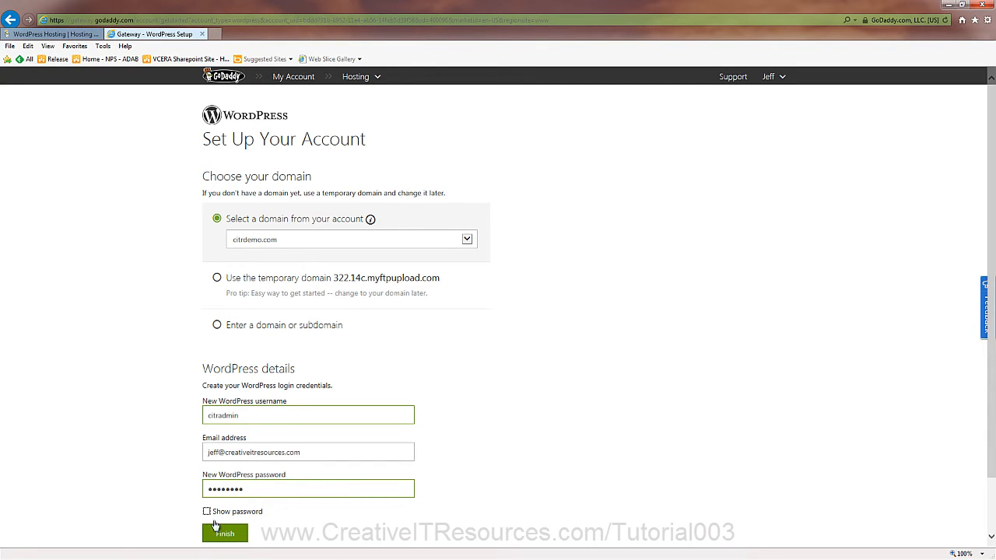
pyautogui.click(224, 532)
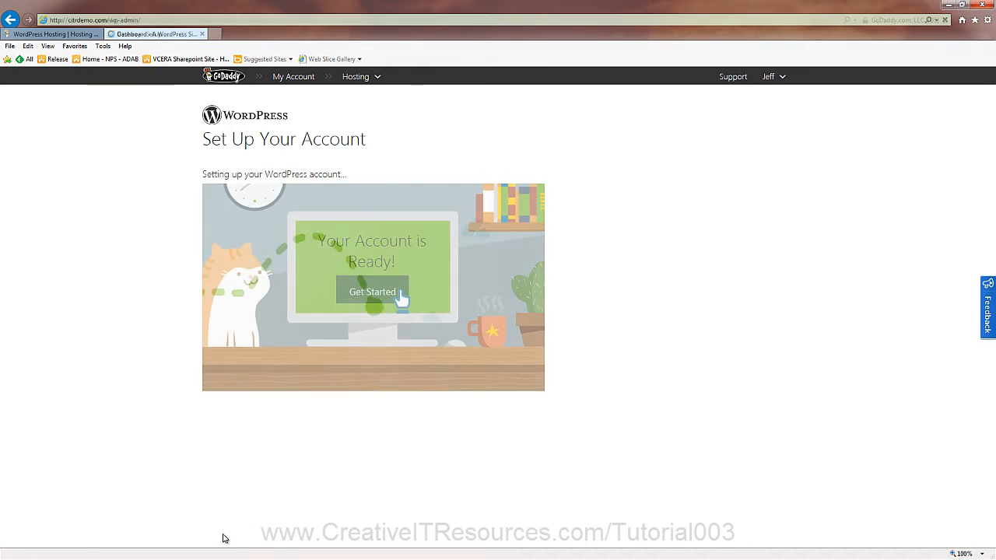
# Step: Return to My Account and open All Hosting Accounts listing citrdemo.com as up and running
pyautogui.click(372, 291)
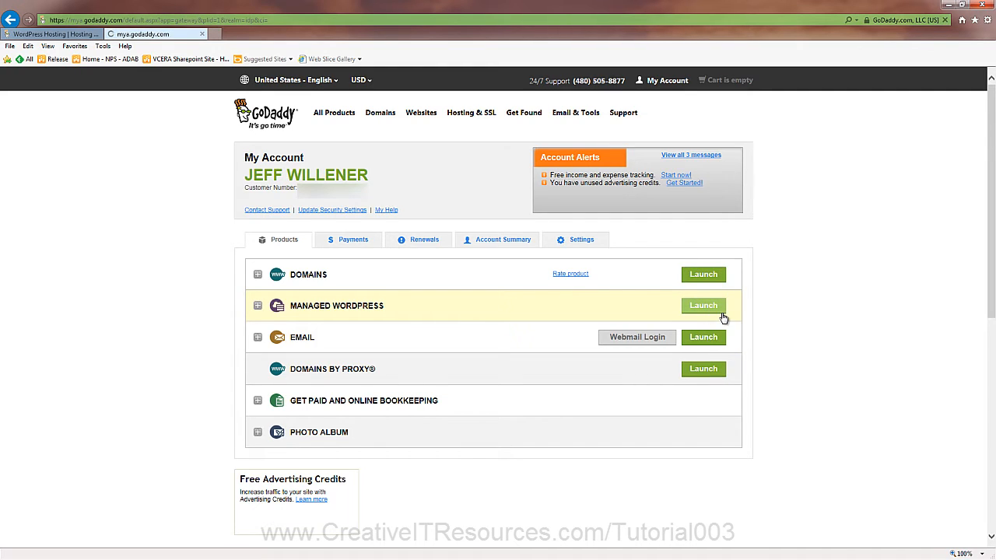
pyautogui.click(704, 305)
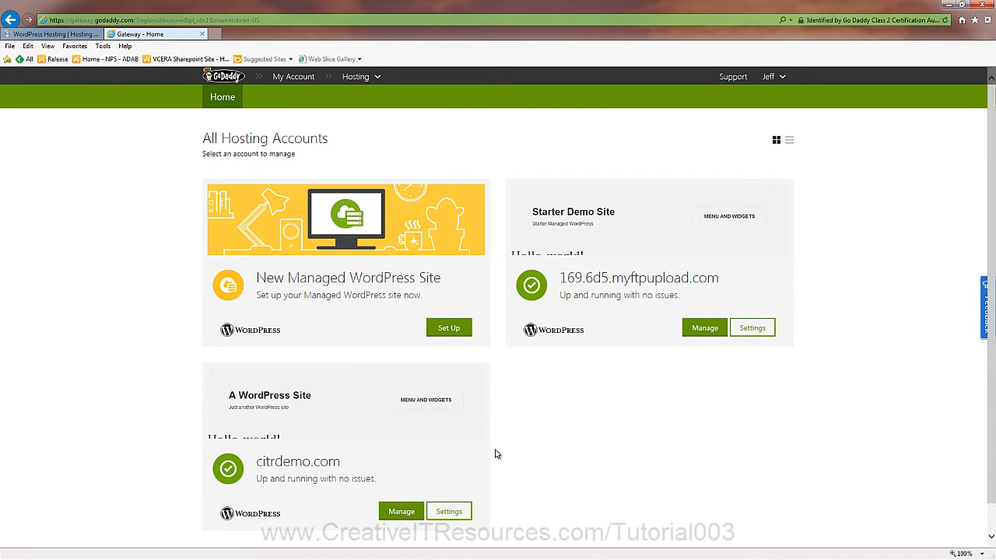
pyautogui.scroll(-3)
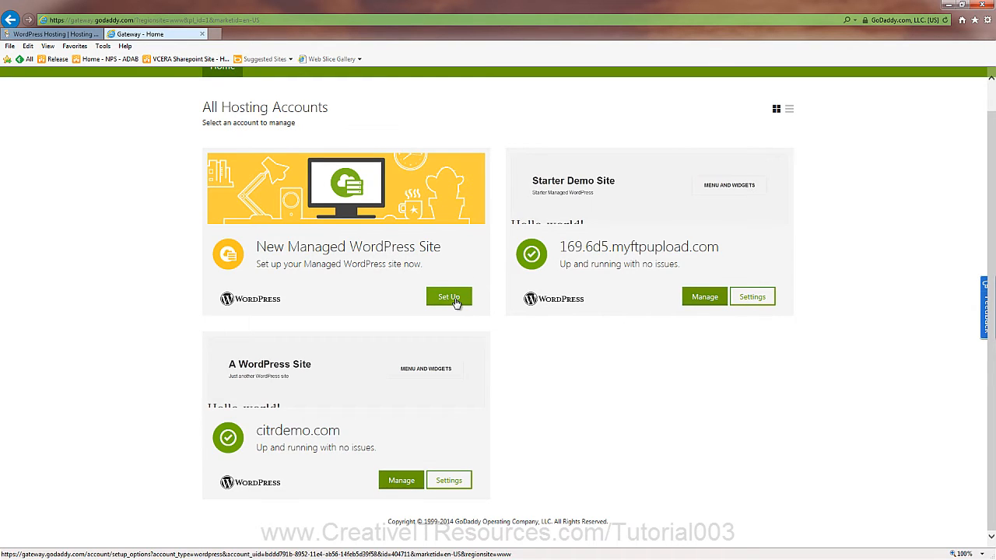
pyautogui.moveTo(349, 274)
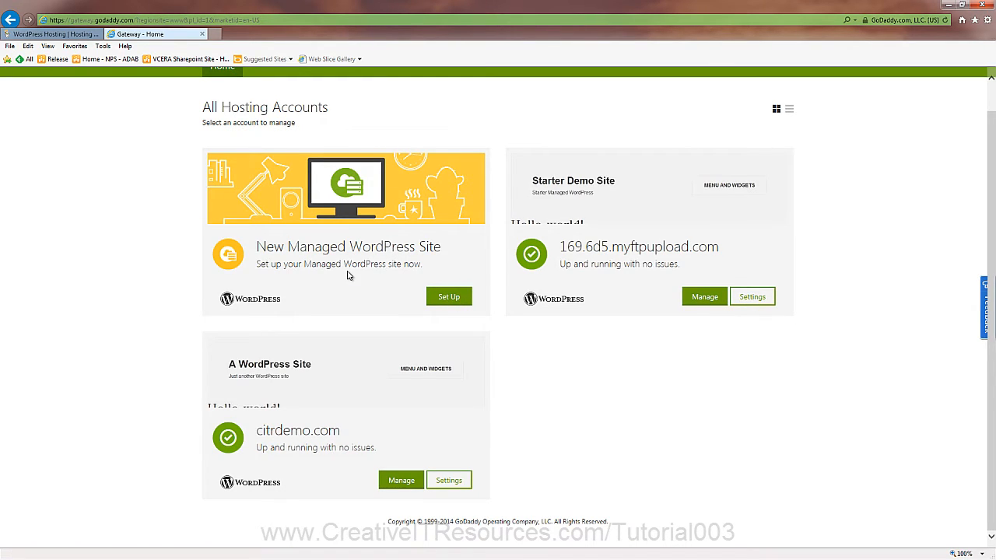
pyautogui.moveTo(396, 375)
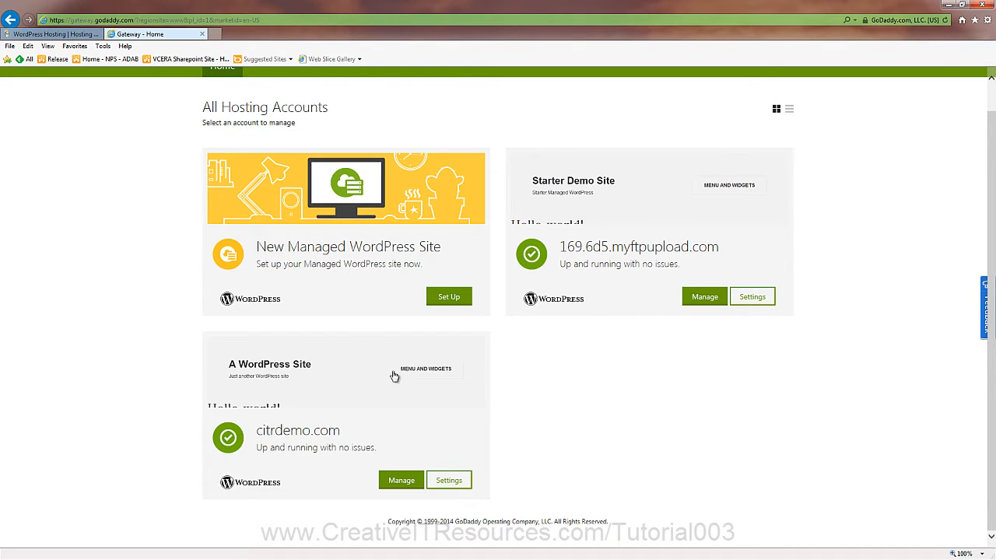
# Step: Open Settings for citrdemo.com showing its primary and temporary ftpupload domains
pyautogui.click(448, 480)
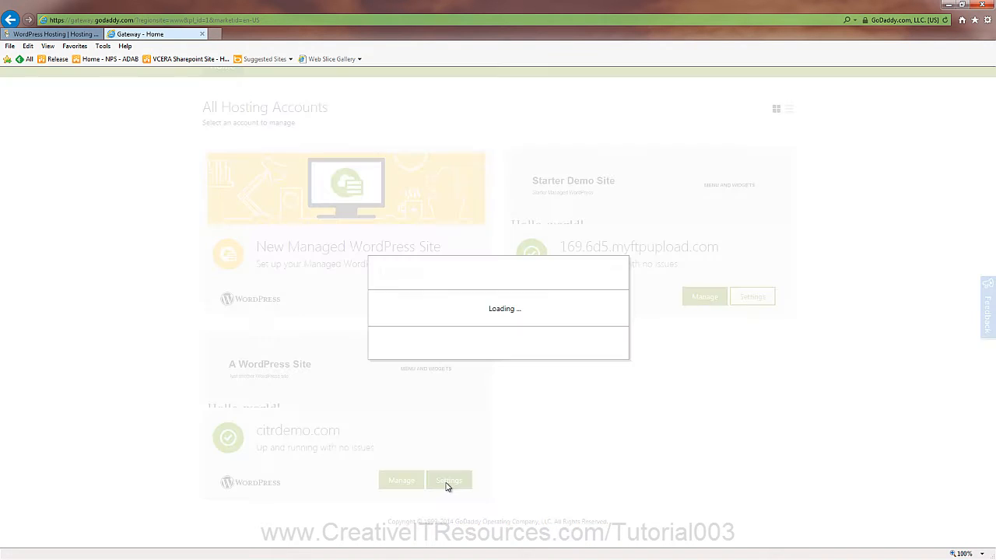
pyautogui.click(448, 479)
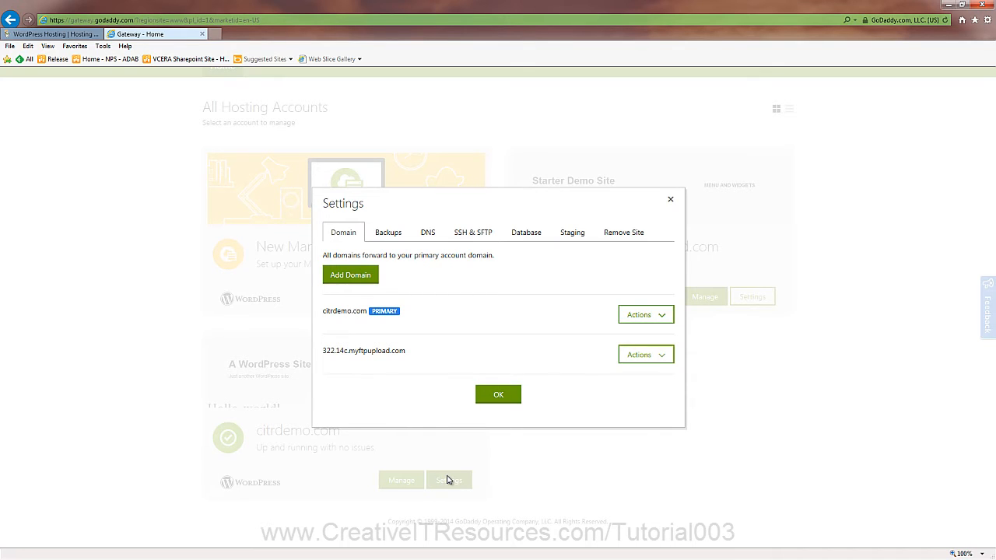
pyautogui.moveTo(411, 286)
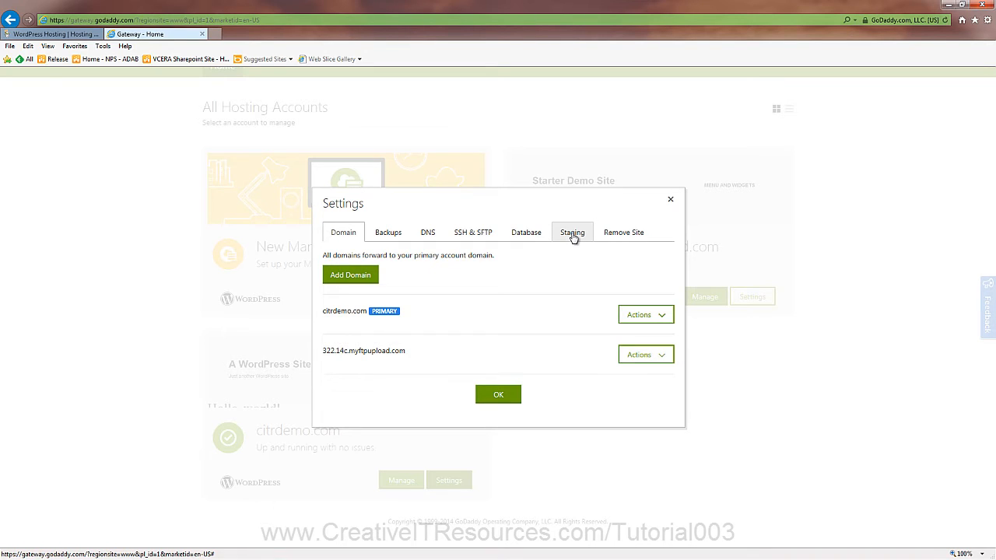
pyautogui.moveTo(591, 237)
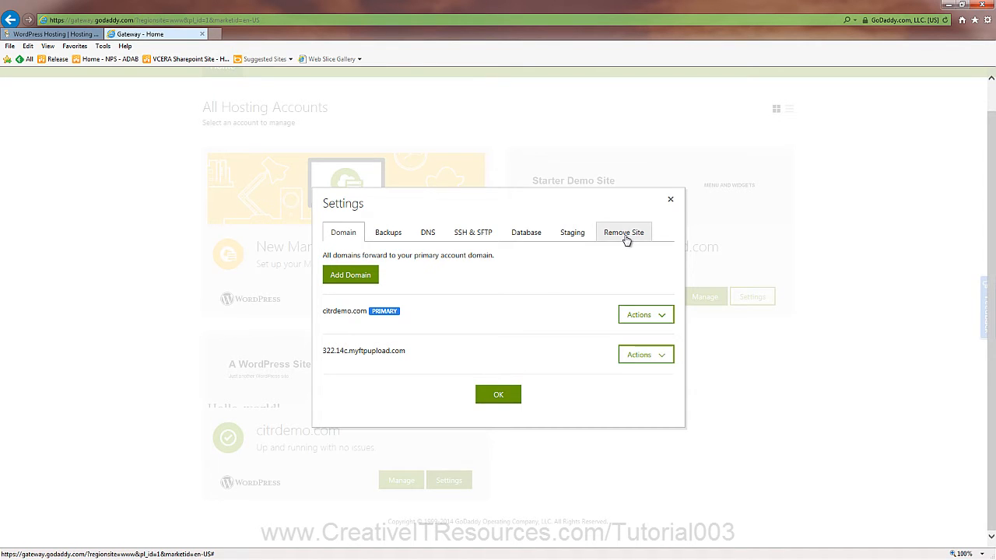
pyautogui.moveTo(355, 283)
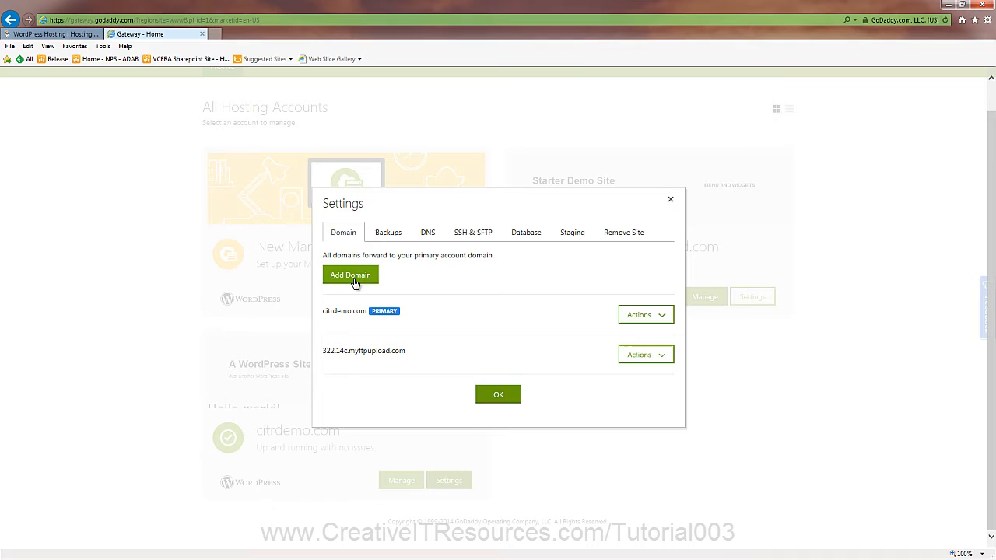
# Step: Add test.citrdemo.com as a custom subdomain alias for the site
pyautogui.click(350, 274)
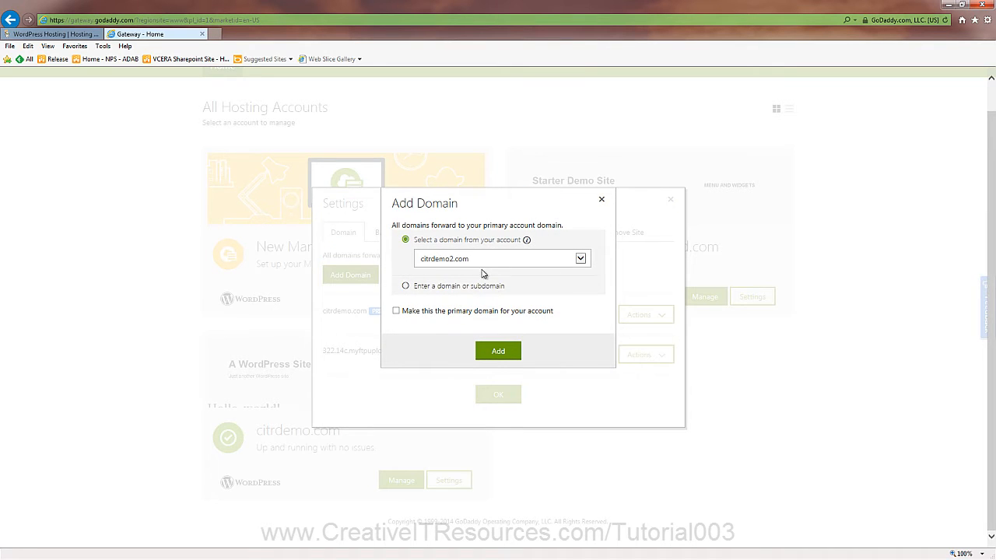
pyautogui.moveTo(448, 288)
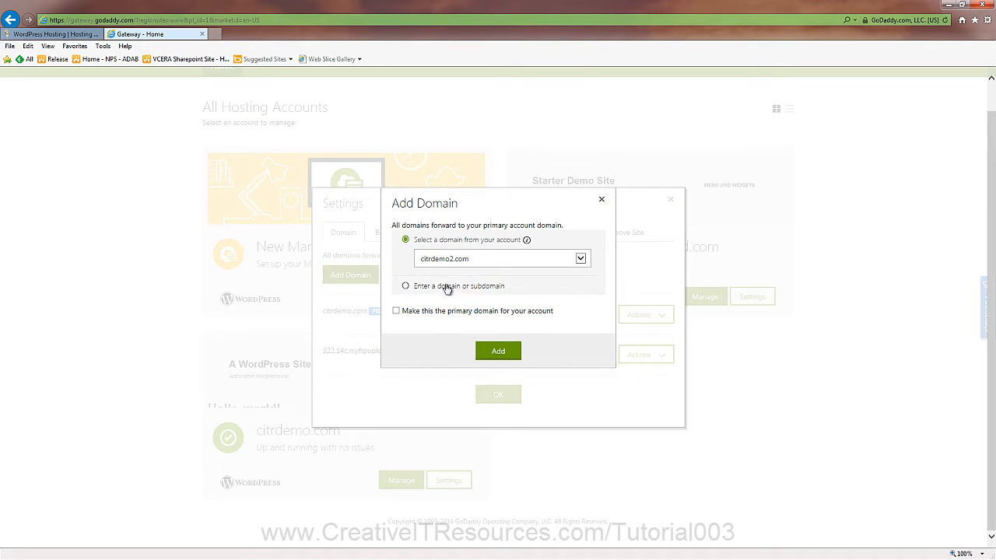
pyautogui.click(498, 352)
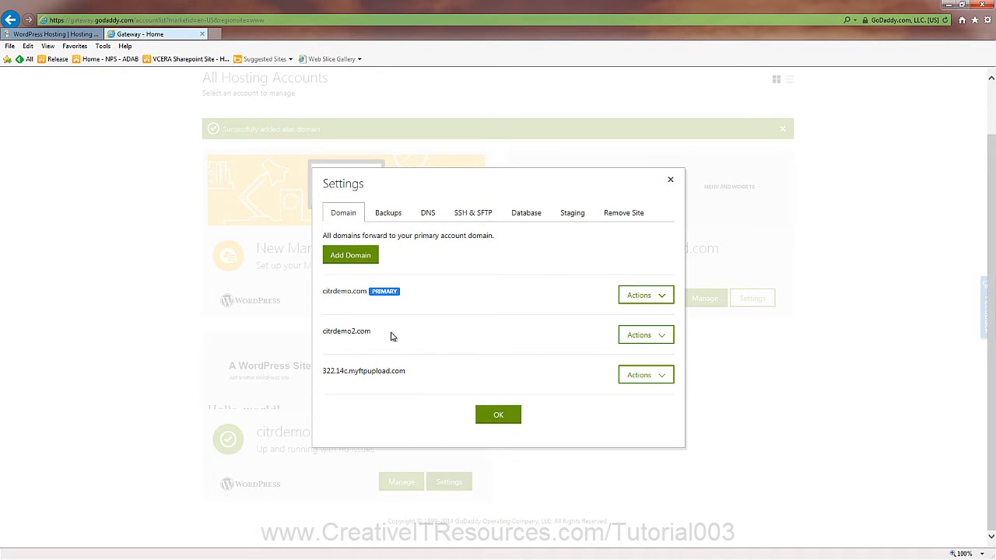
pyautogui.moveTo(386, 318)
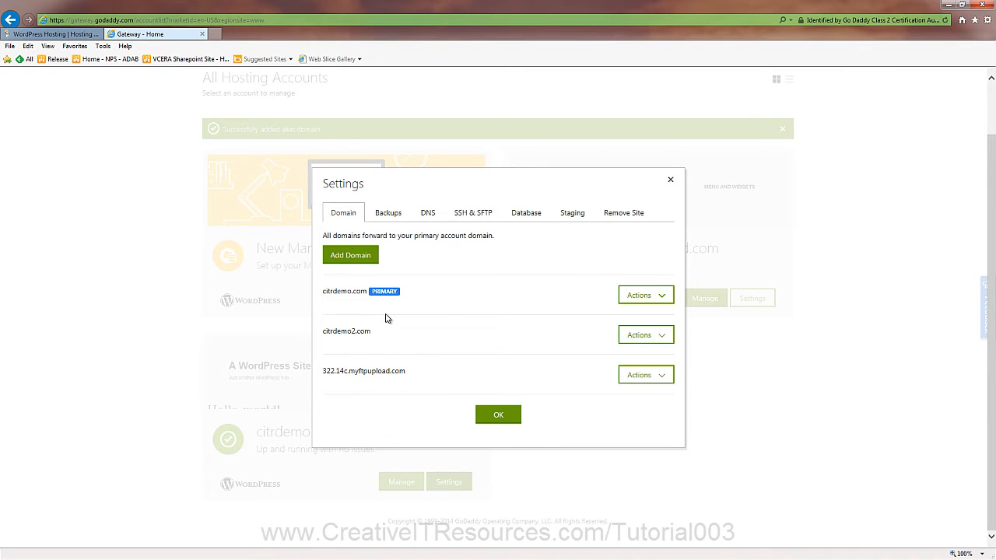
pyautogui.click(350, 255)
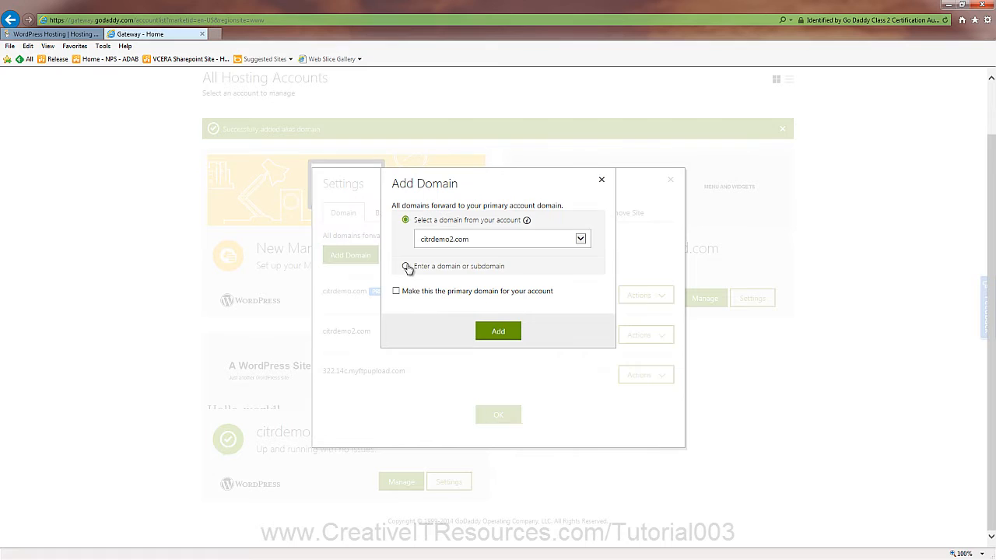
pyautogui.click(404, 267)
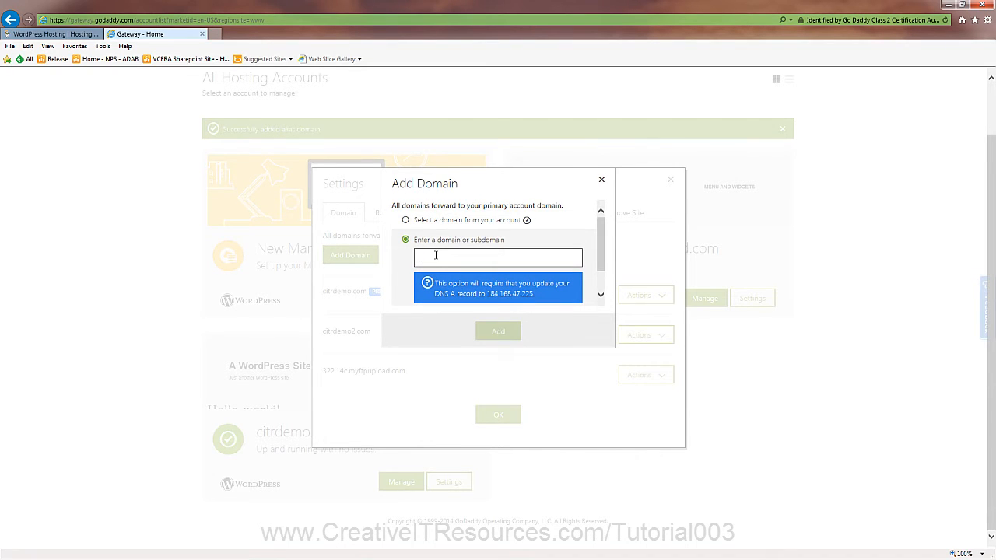
pyautogui.write('test')
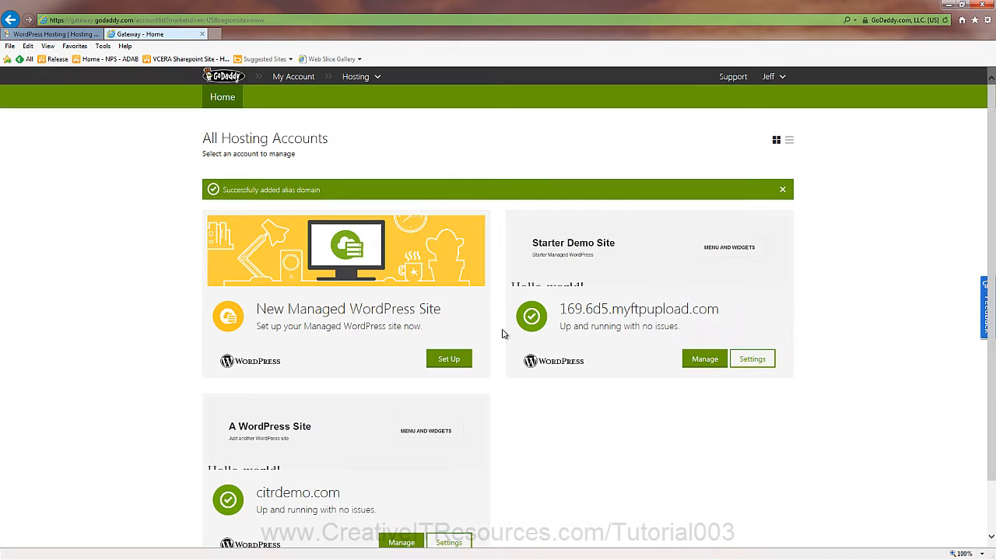
pyautogui.scroll(-3)
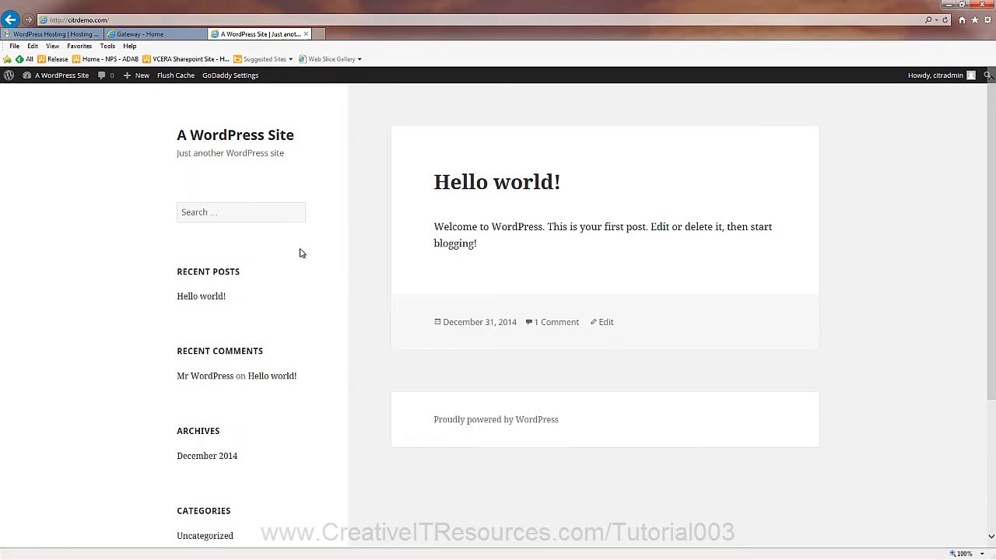
# Step: Visit citrdemo2.com from the address bar to confirm the same Hello world home page
pyautogui.click(76, 19)
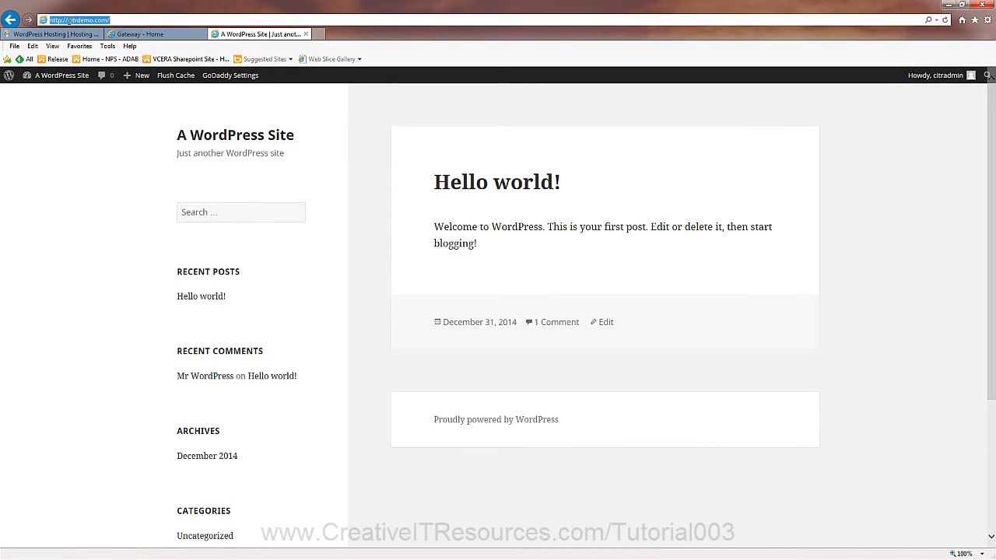
pyautogui.moveTo(187, 59)
pyautogui.write('2')
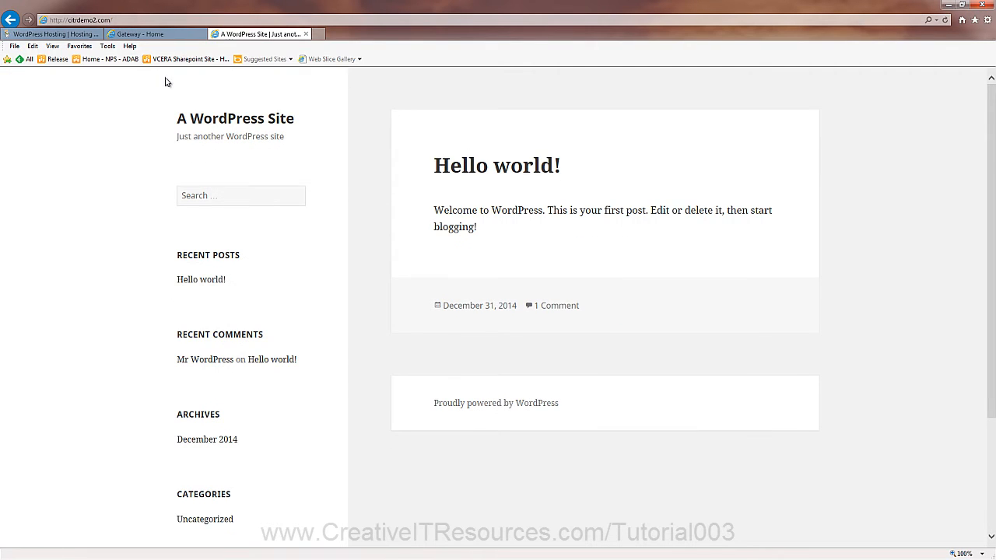
pyautogui.click(78, 18)
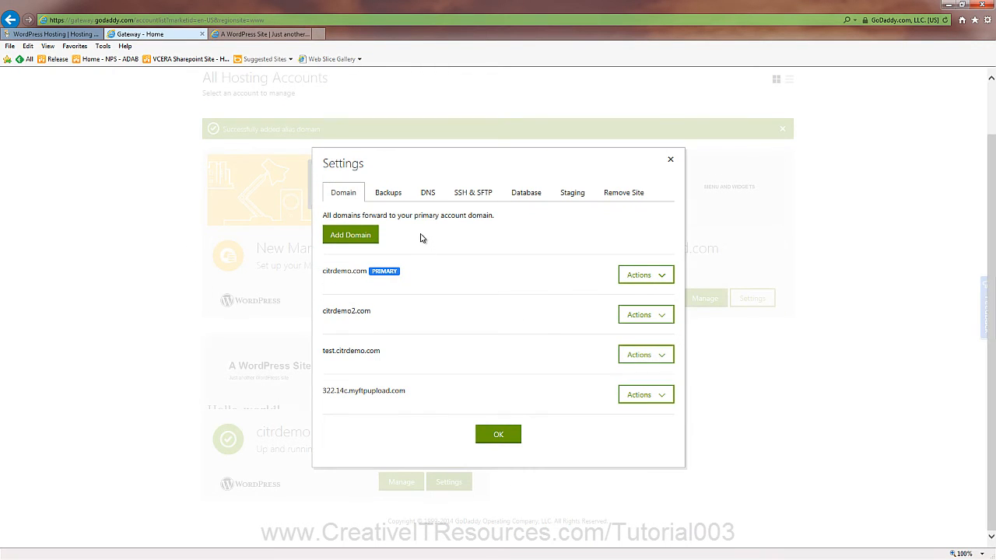
# Step: Check the Backups tab showing no backups yet, then view SFTP connection details
pyautogui.click(387, 193)
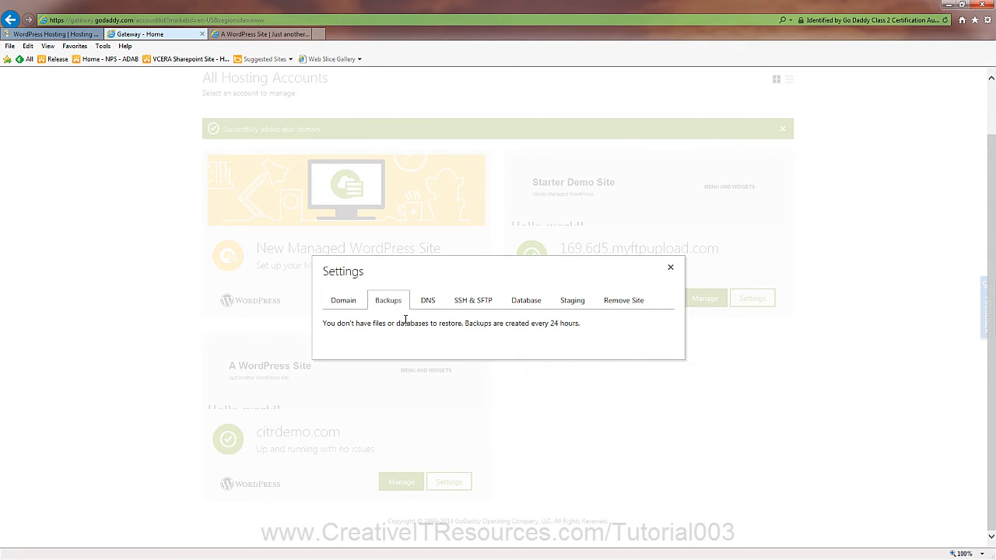
pyautogui.moveTo(423, 334)
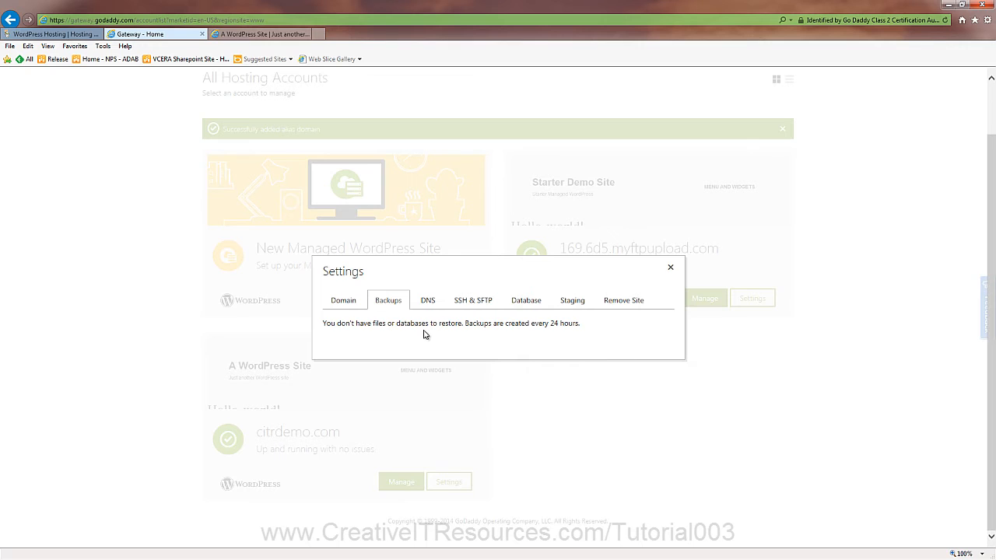
pyautogui.moveTo(470, 311)
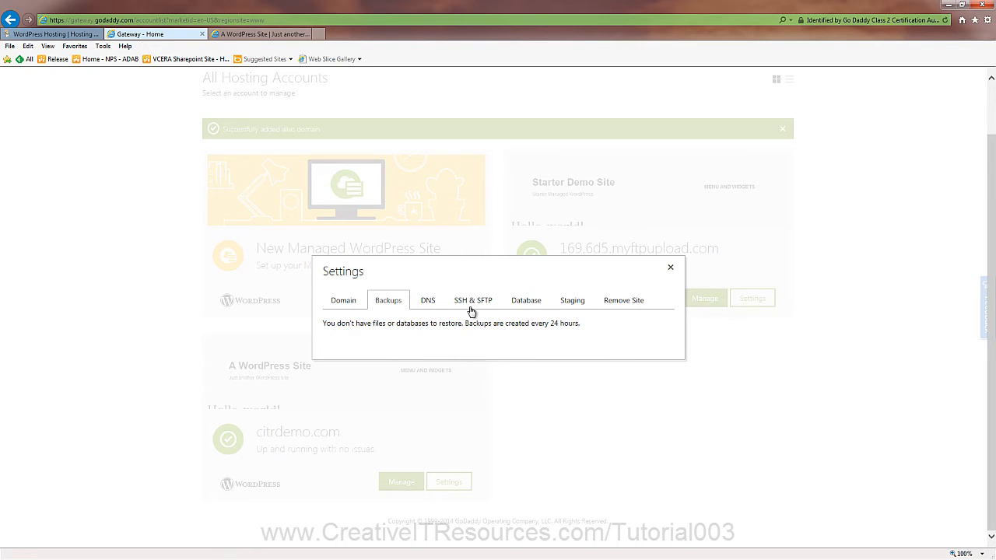
pyautogui.moveTo(496, 336)
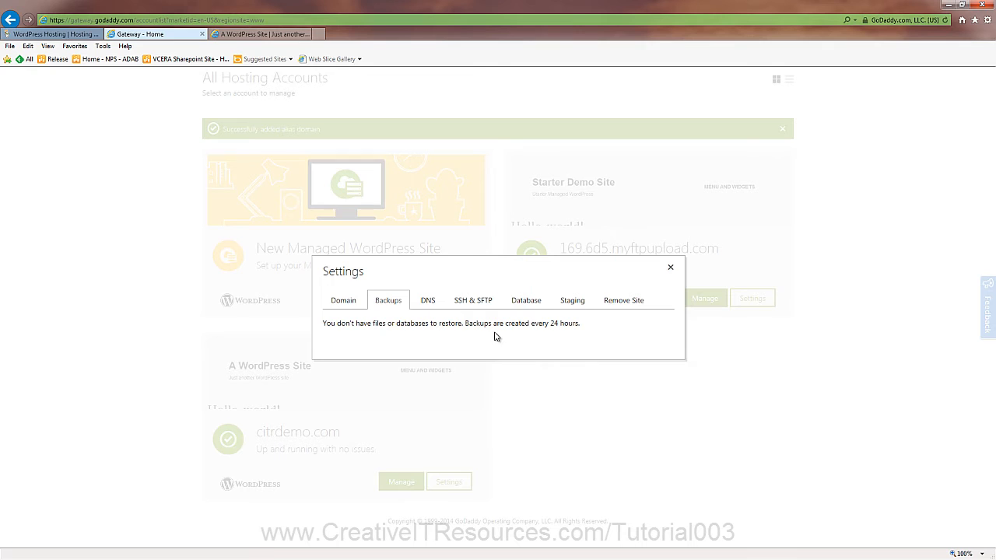
pyautogui.click(473, 301)
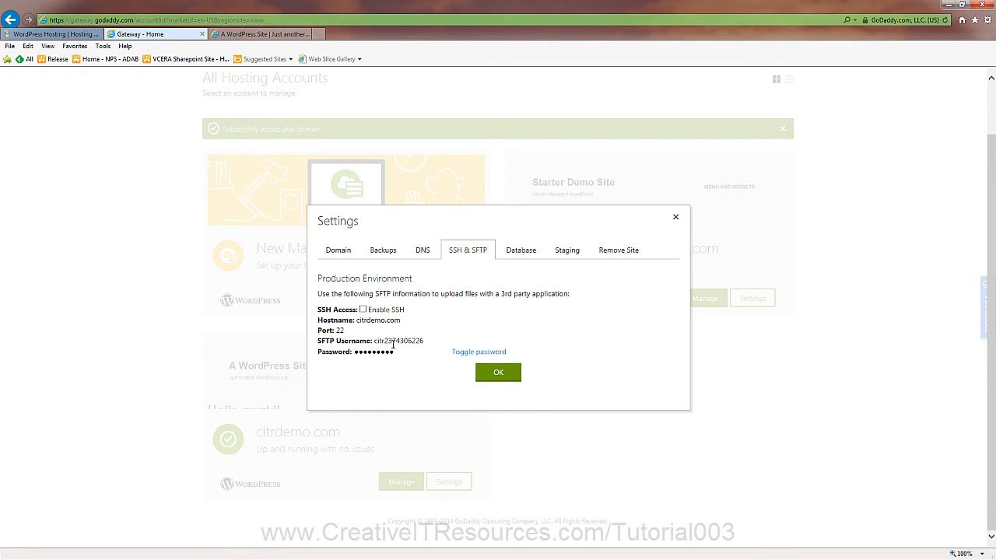
pyautogui.moveTo(380, 336)
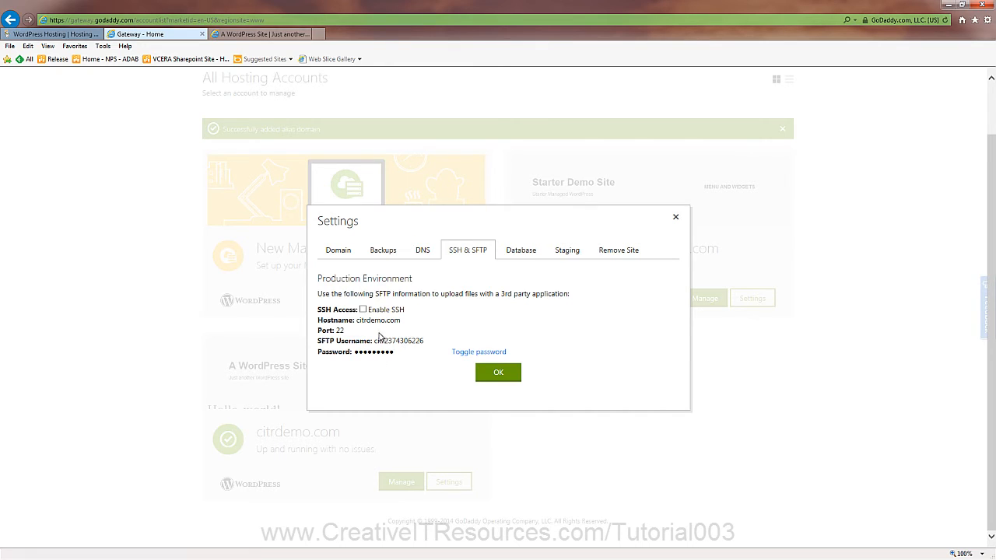
pyautogui.moveTo(540, 293)
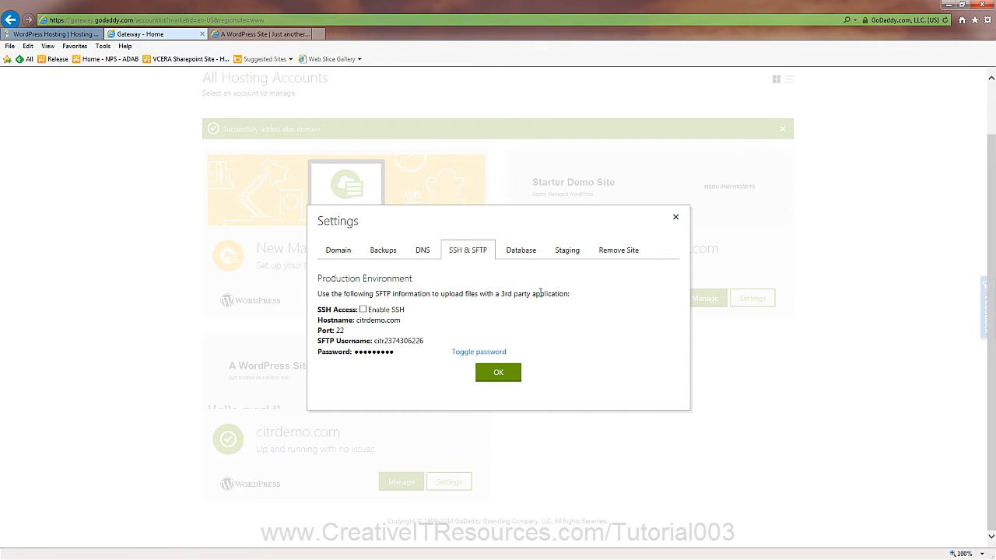
# Step: View the Database tab's phpMyAdmin address, username and hidden password
pyautogui.click(520, 249)
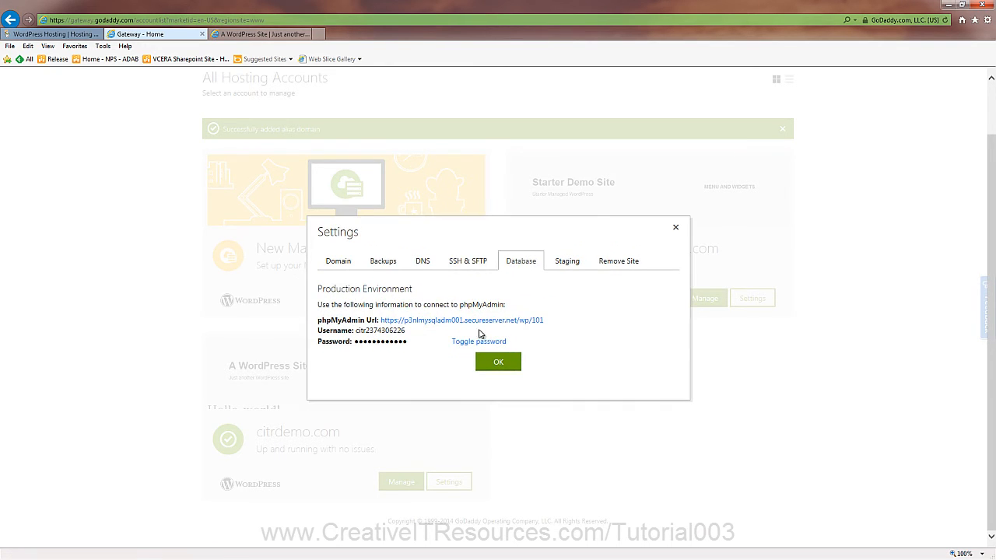
pyautogui.moveTo(474, 305)
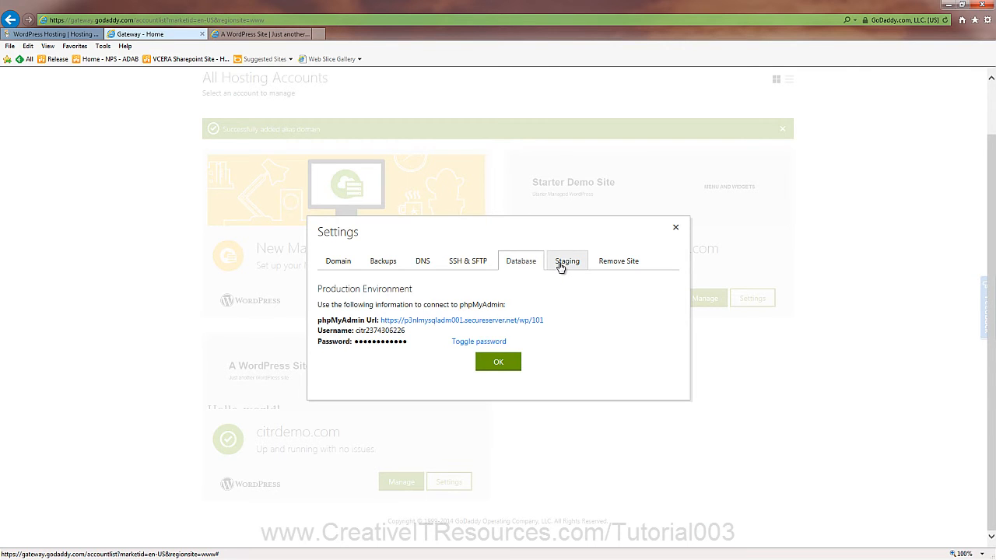
# Step: Request a staging clone of production citrdemo.com, confirm setup in progress, and close Settings
pyautogui.click(567, 261)
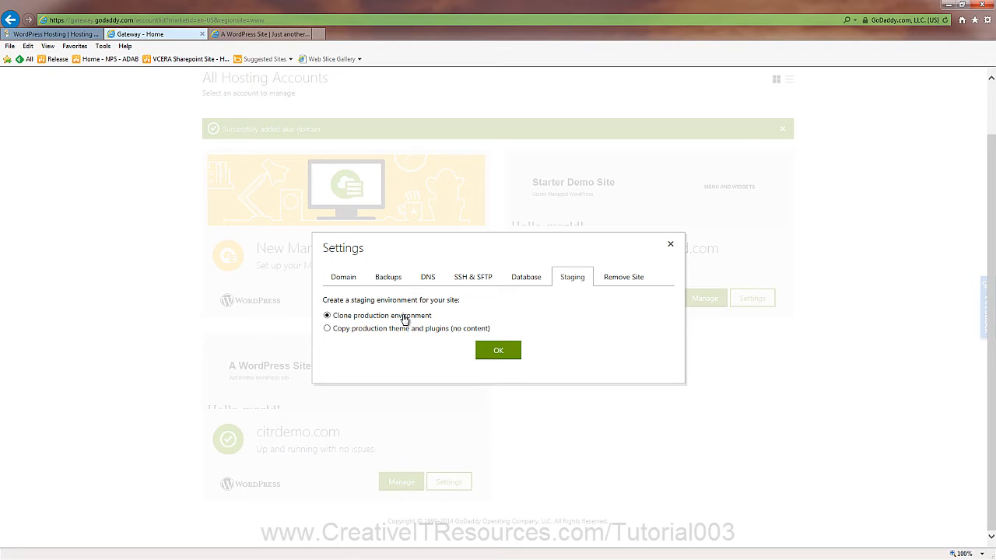
pyautogui.click(498, 350)
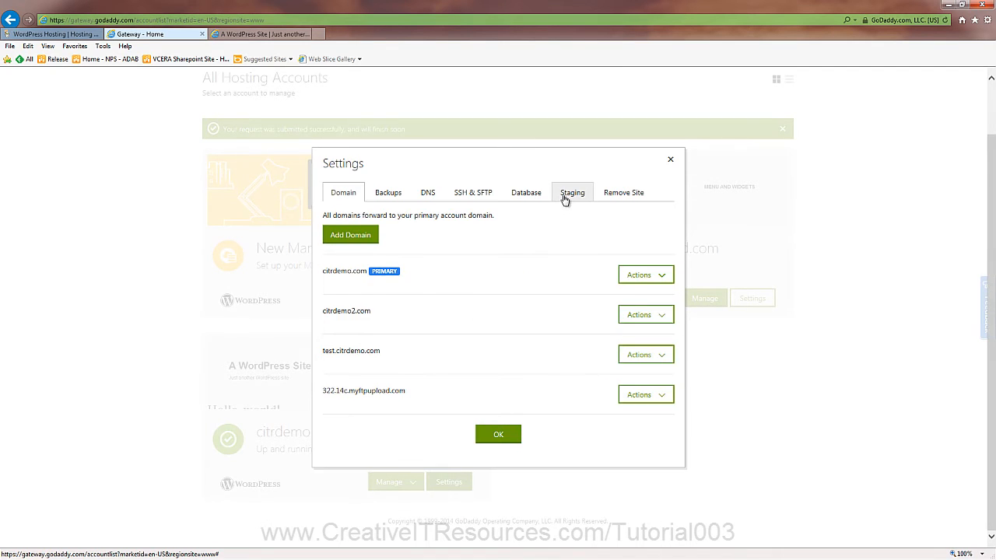
pyautogui.click(572, 193)
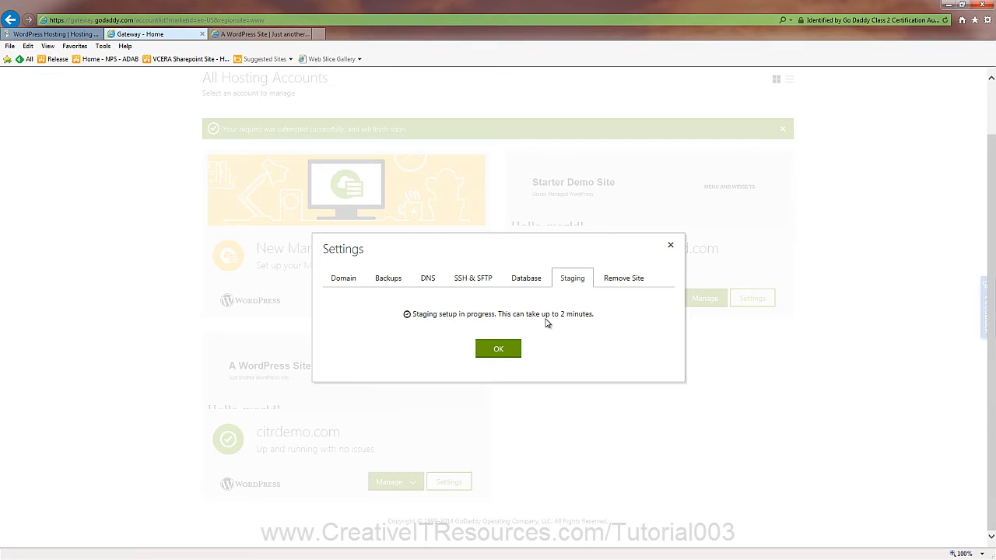
pyautogui.click(498, 349)
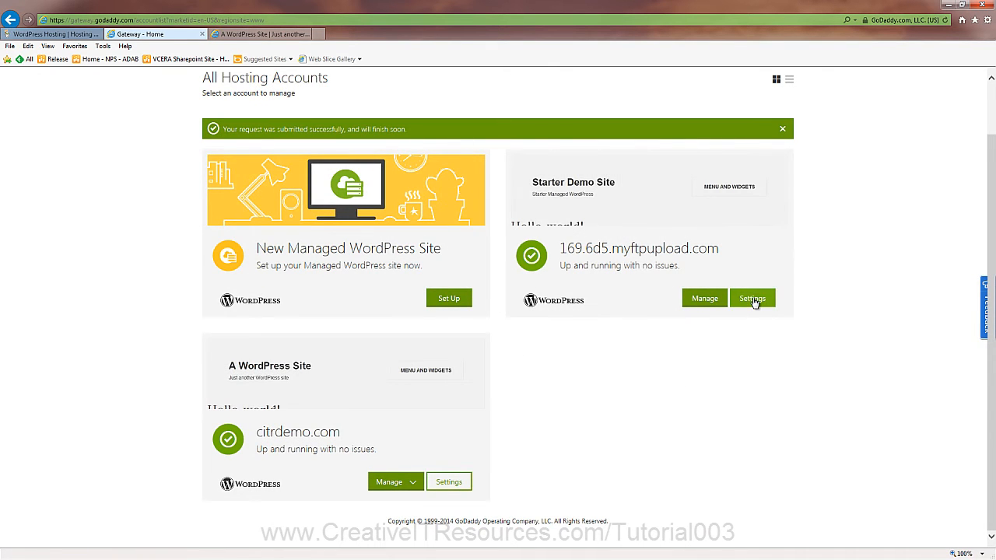
# Step: Review Files & Database restore options for 169.6d5.myftpupload.com backups, leaving without restoring
pyautogui.click(752, 298)
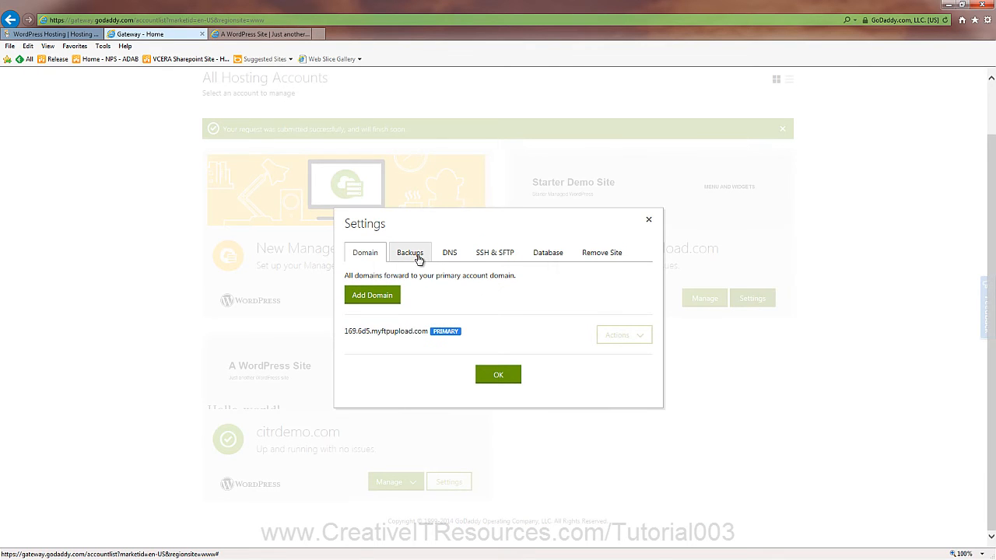
pyautogui.click(410, 252)
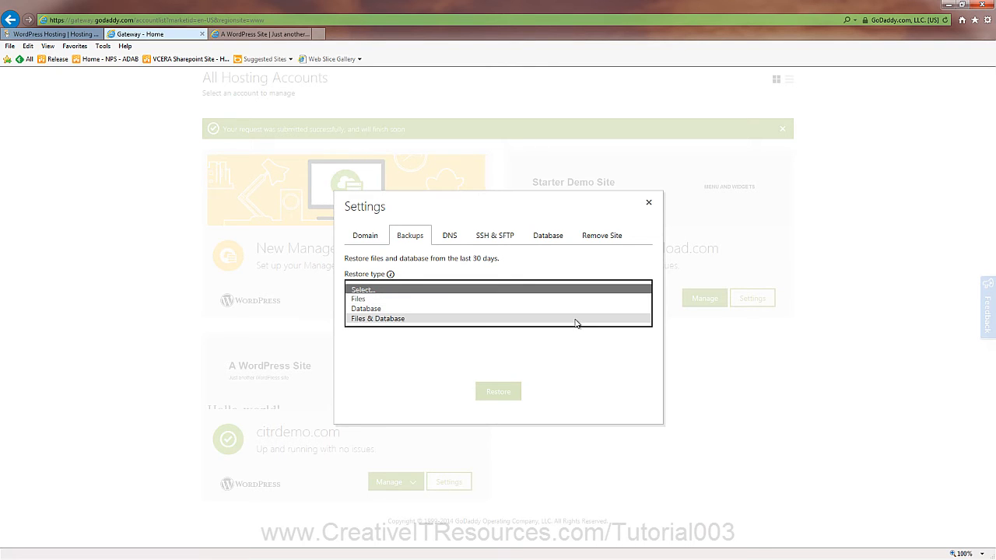
pyautogui.click(378, 319)
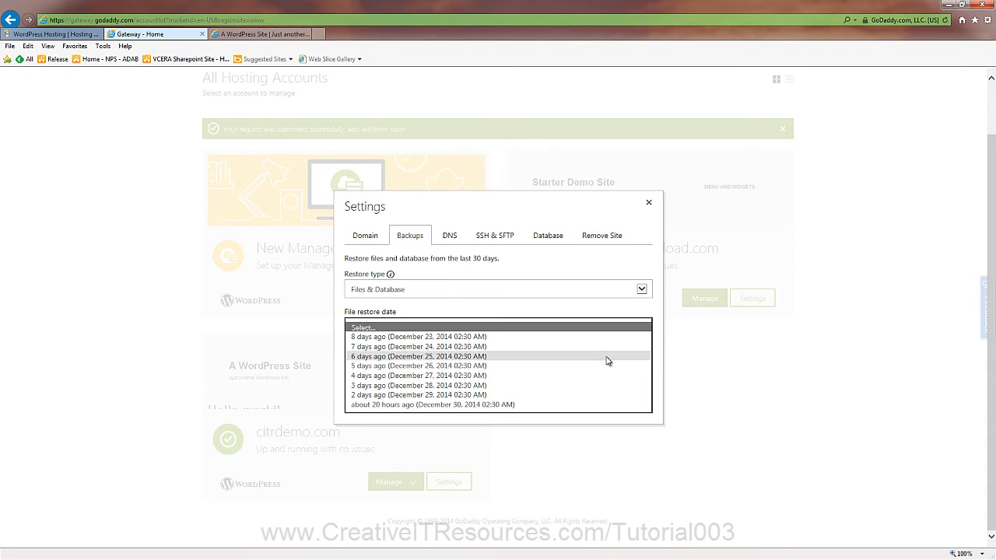
pyautogui.moveTo(595, 386)
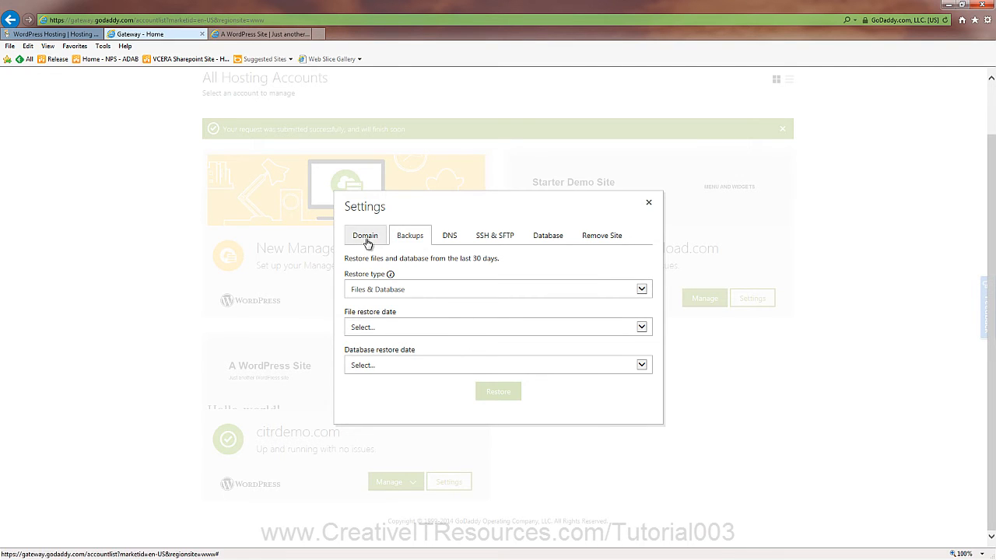
pyautogui.click(648, 203)
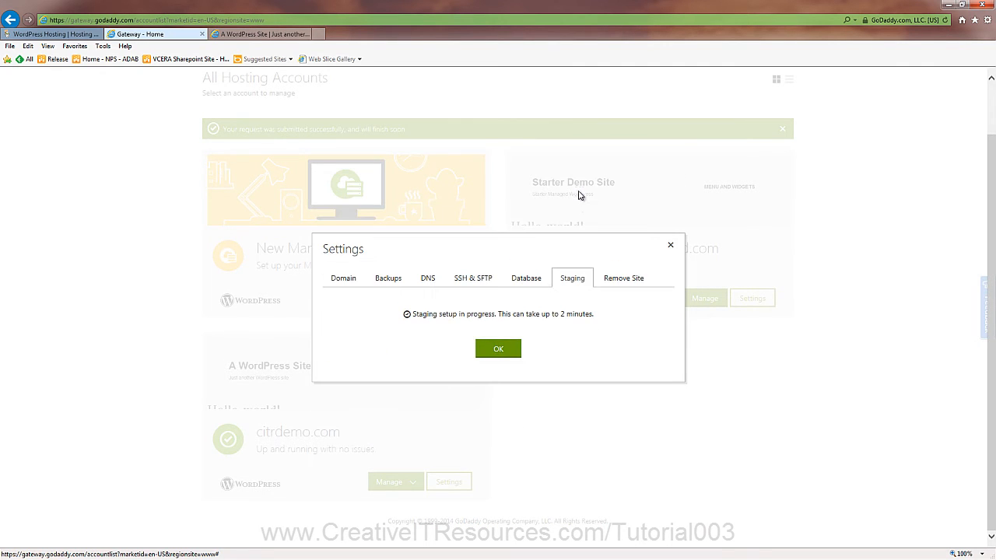
# Step: Close the Settings dialog and return to the All Hosting Accounts list
pyautogui.click(498, 348)
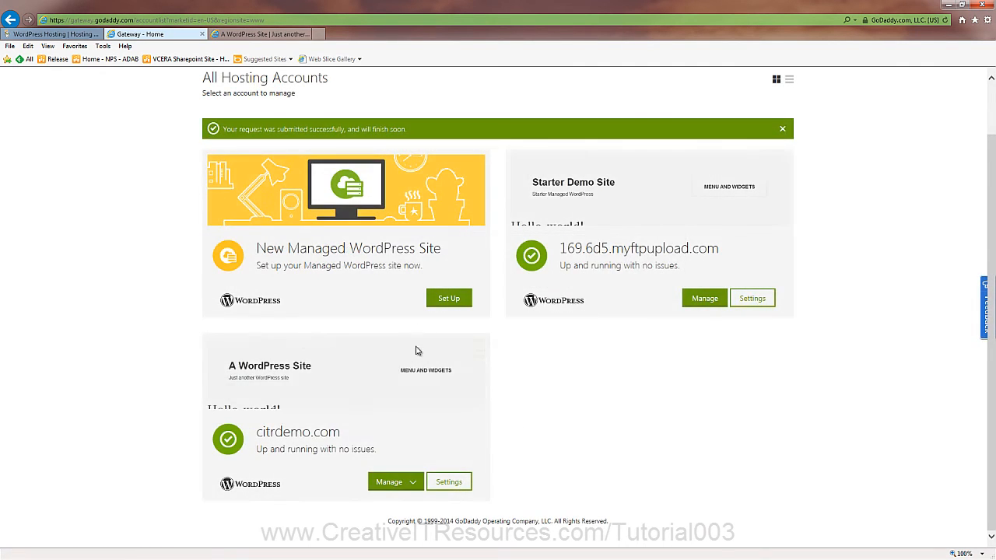
pyautogui.moveTo(551, 343)
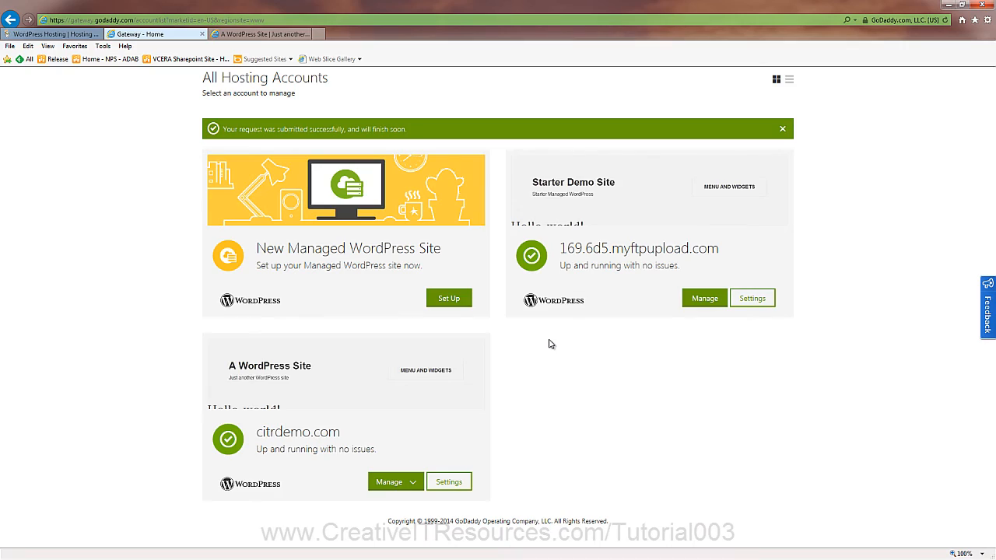
pyautogui.moveTo(544, 346)
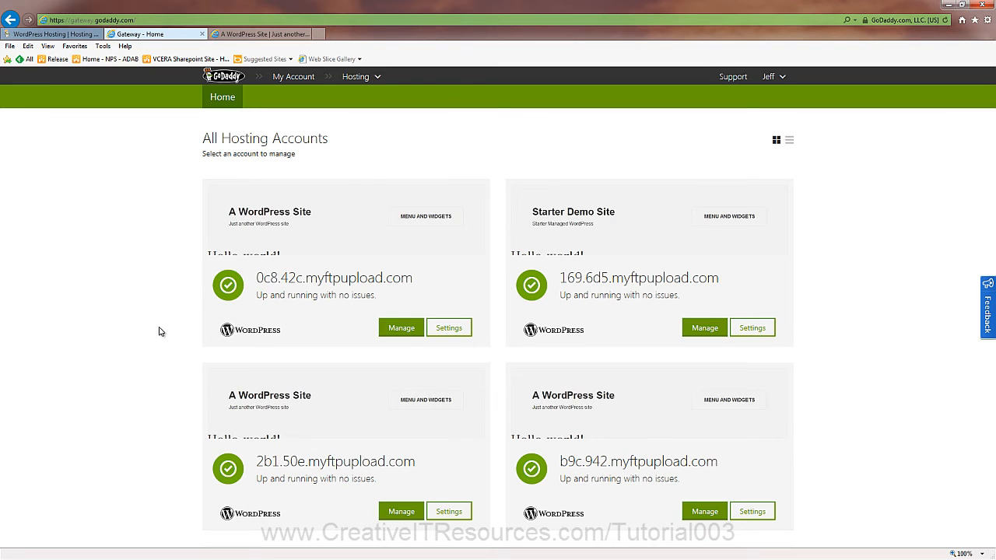
# Step: Bring up the Settings dialog for the citrdemo.com site from the hosting list
pyautogui.scroll(-3)
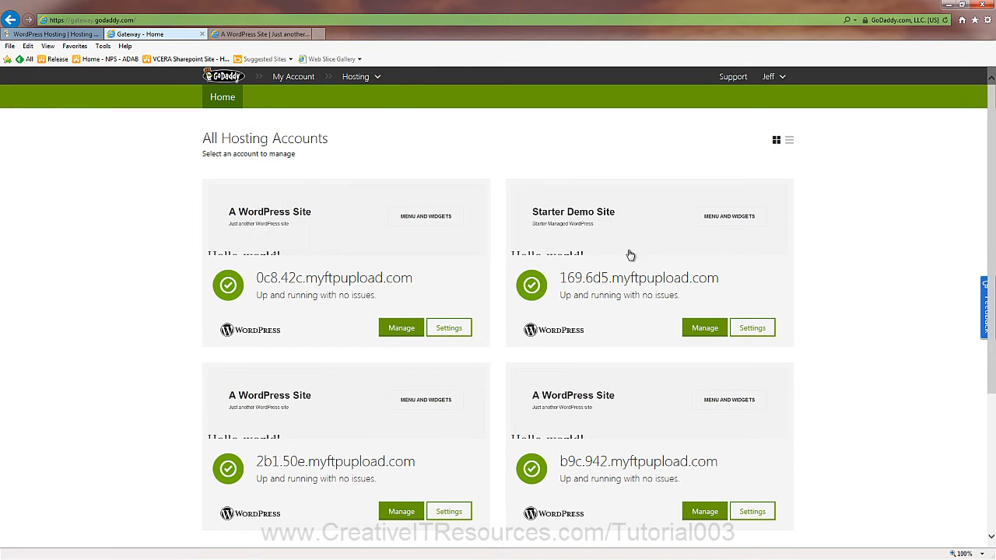
pyautogui.moveTo(329, 330)
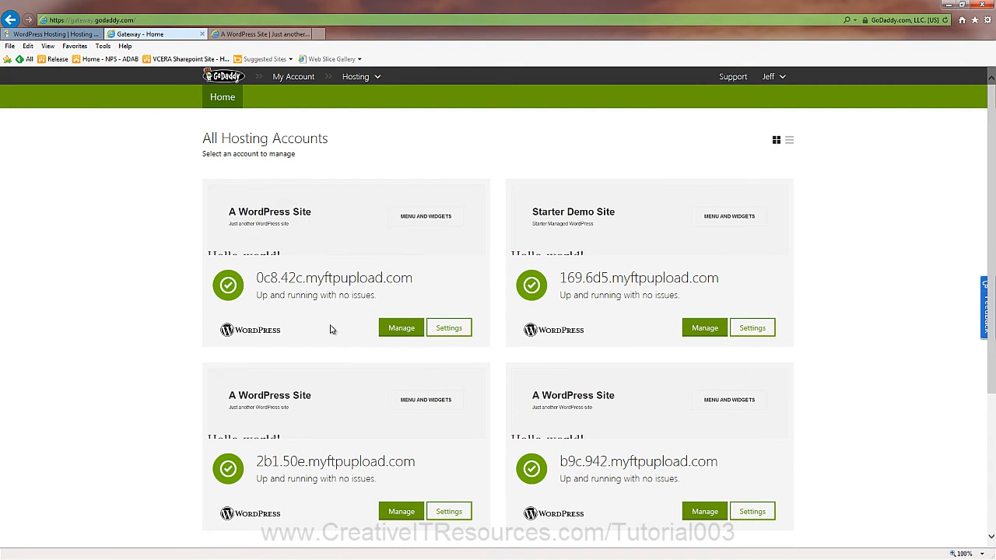
pyautogui.scroll(-3)
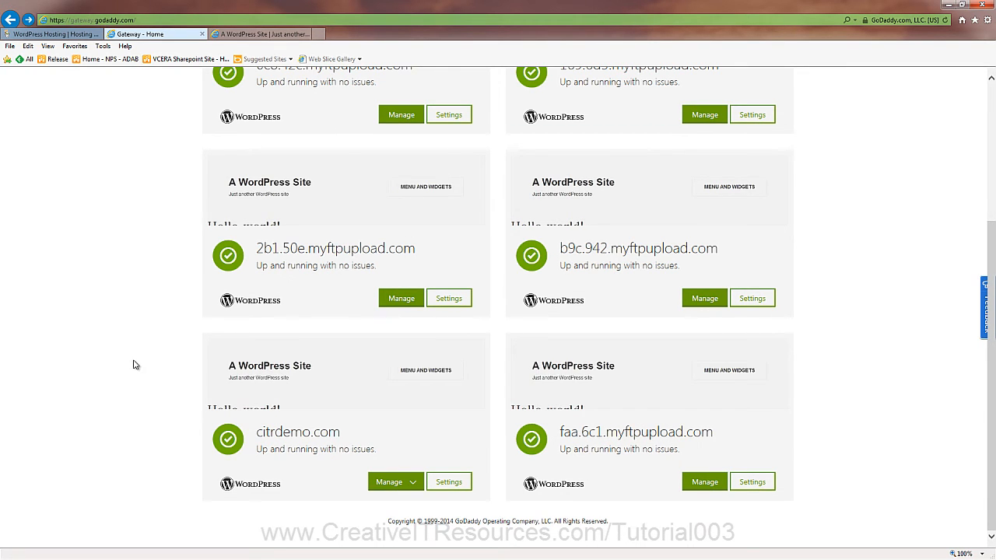
pyautogui.click(448, 481)
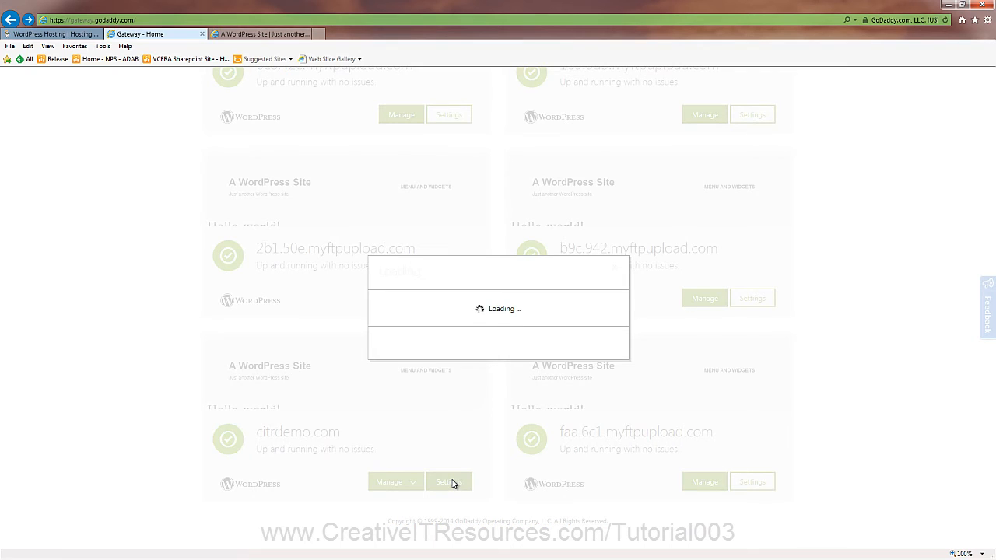
# Step: Review citrdemo.com's Staging deploy and Remove Site options, then close Settings unchanged
pyautogui.click(448, 483)
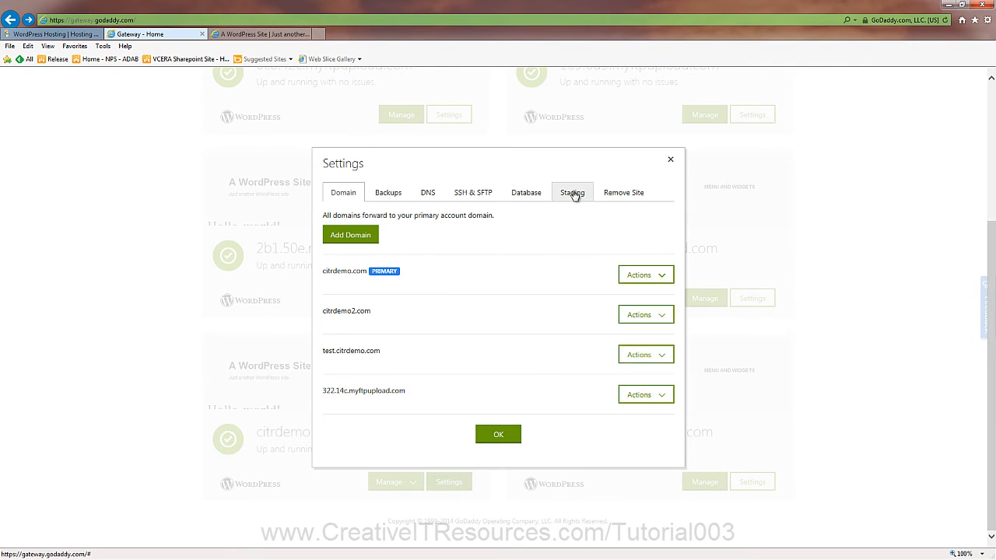
pyautogui.click(572, 193)
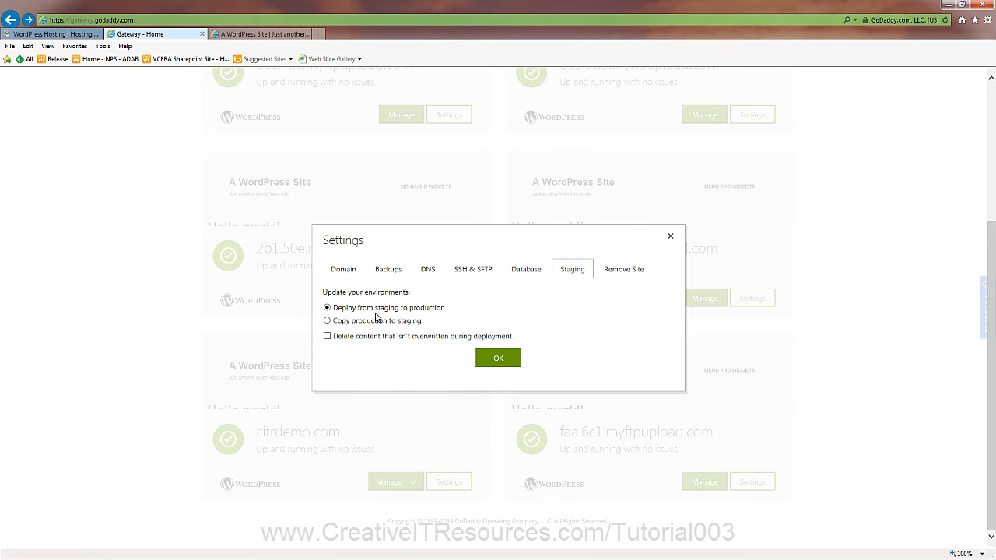
pyautogui.moveTo(423, 321)
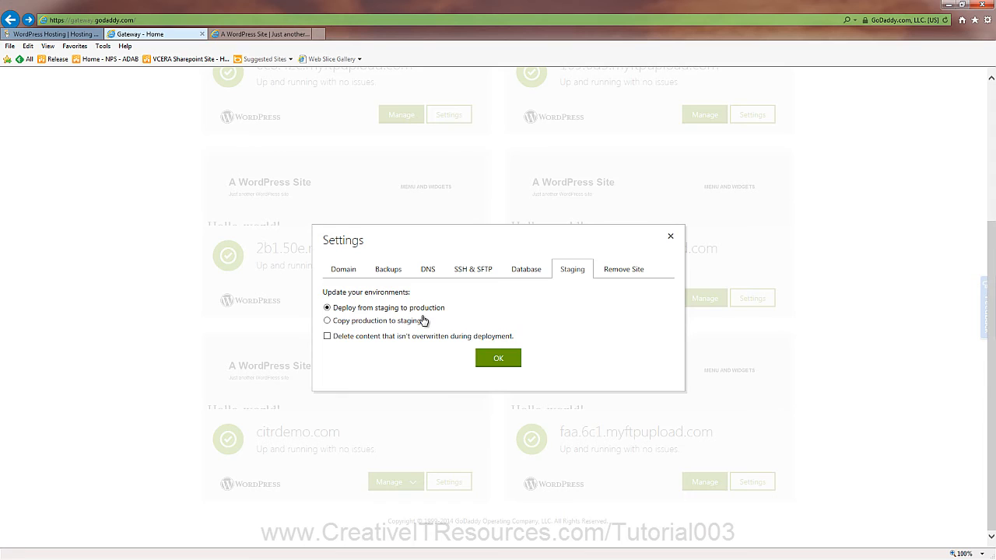
pyautogui.moveTo(371, 327)
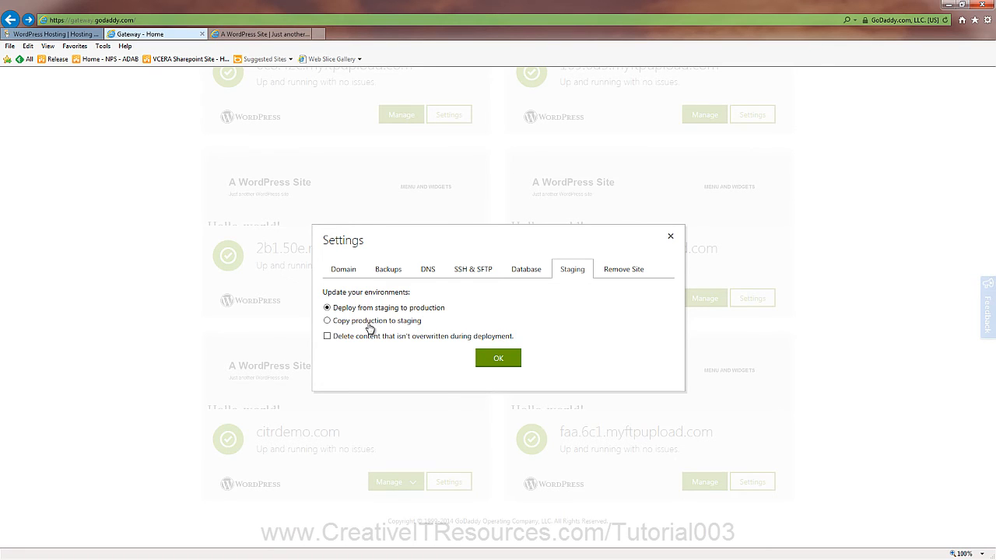
pyautogui.click(622, 267)
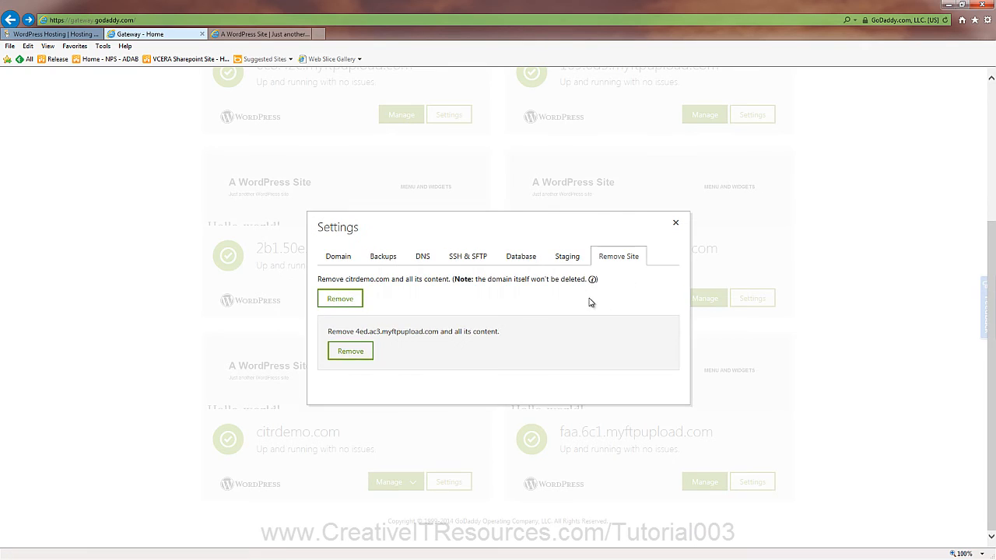
pyautogui.moveTo(383, 322)
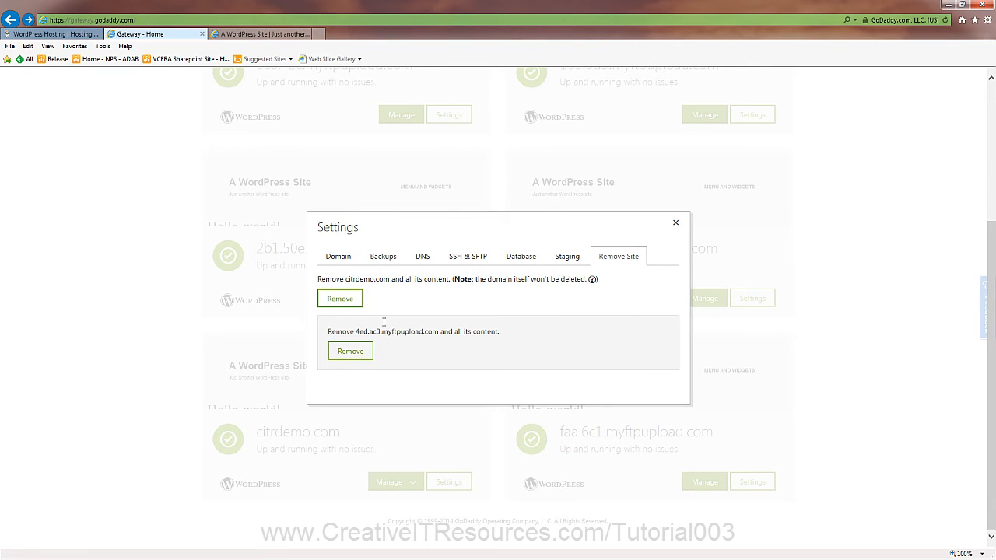
pyautogui.moveTo(394, 339)
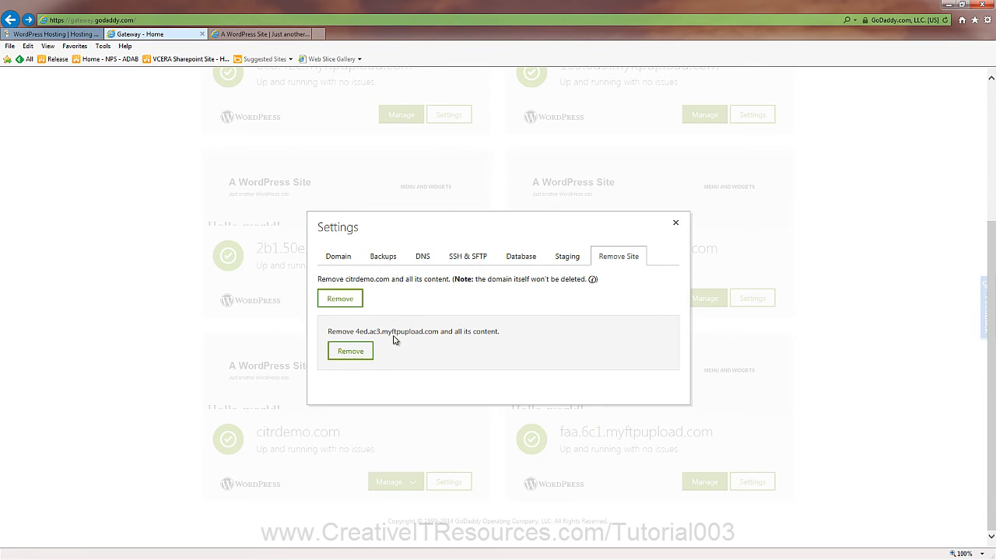
pyautogui.moveTo(399, 355)
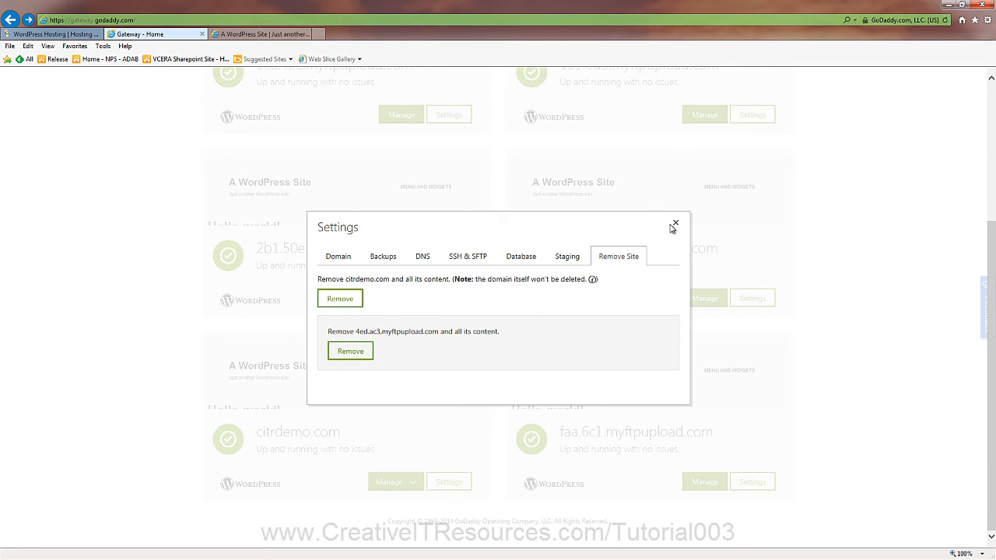
pyautogui.click(675, 225)
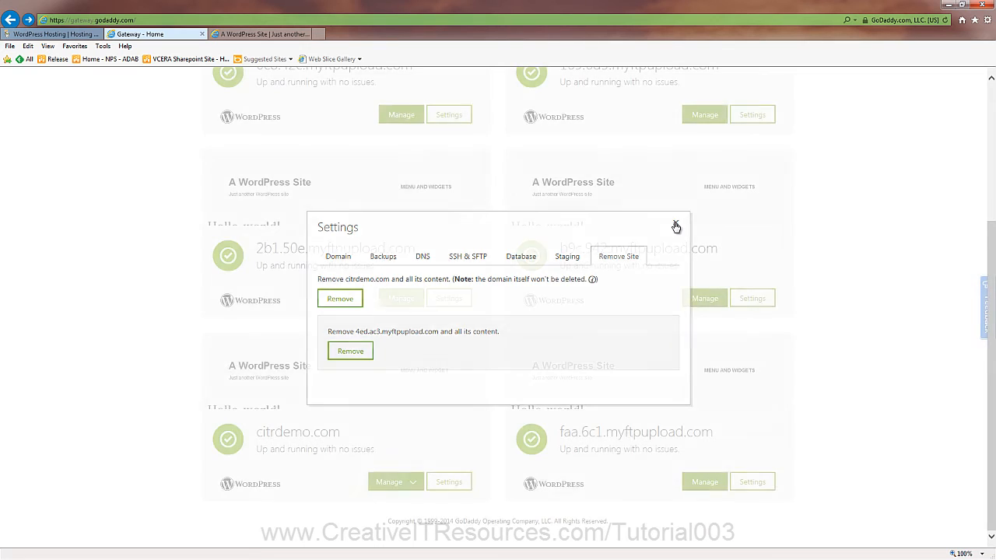
pyautogui.click(676, 227)
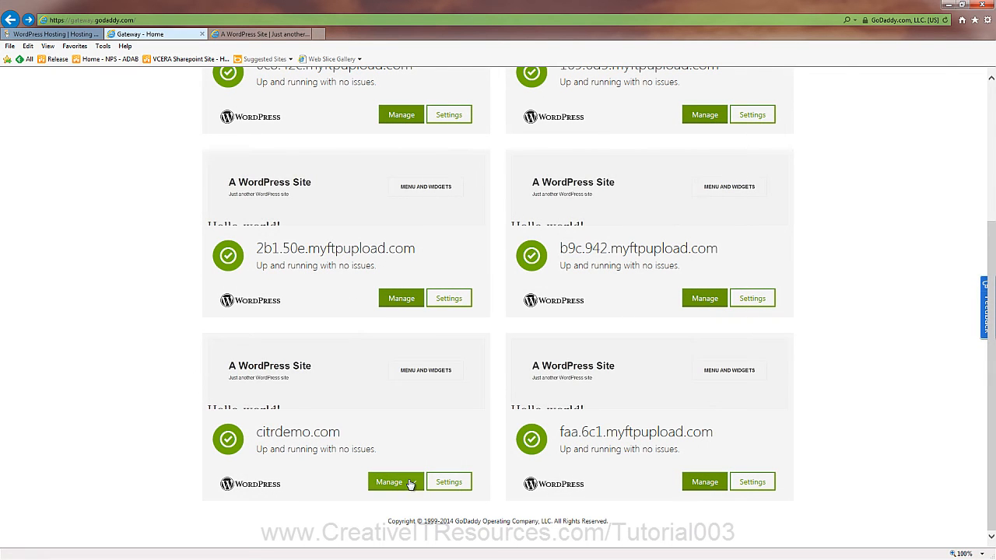
# Step: From citrdemo.com's Manage list, pick the staging site and review its SSH & SFTP access
pyautogui.click(417, 483)
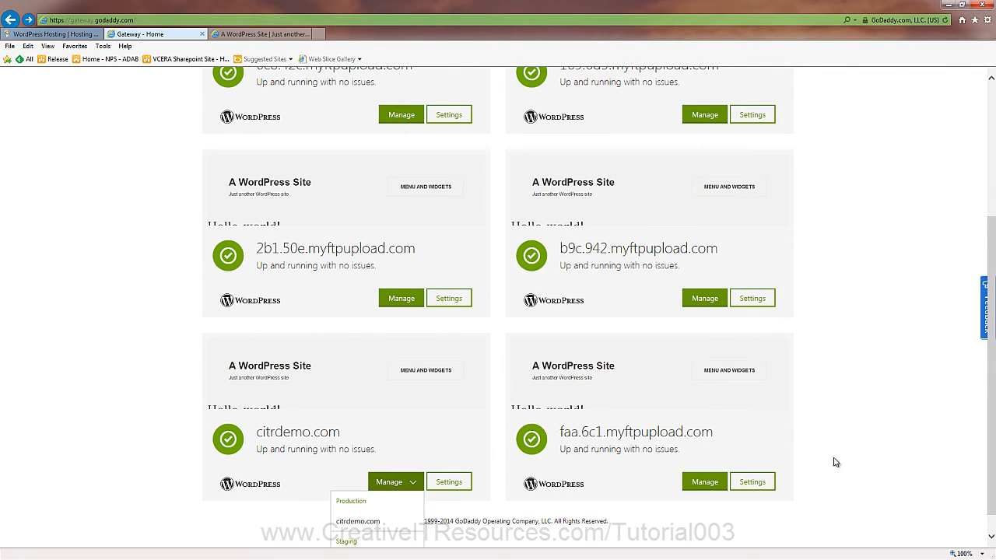
pyautogui.scroll(-3)
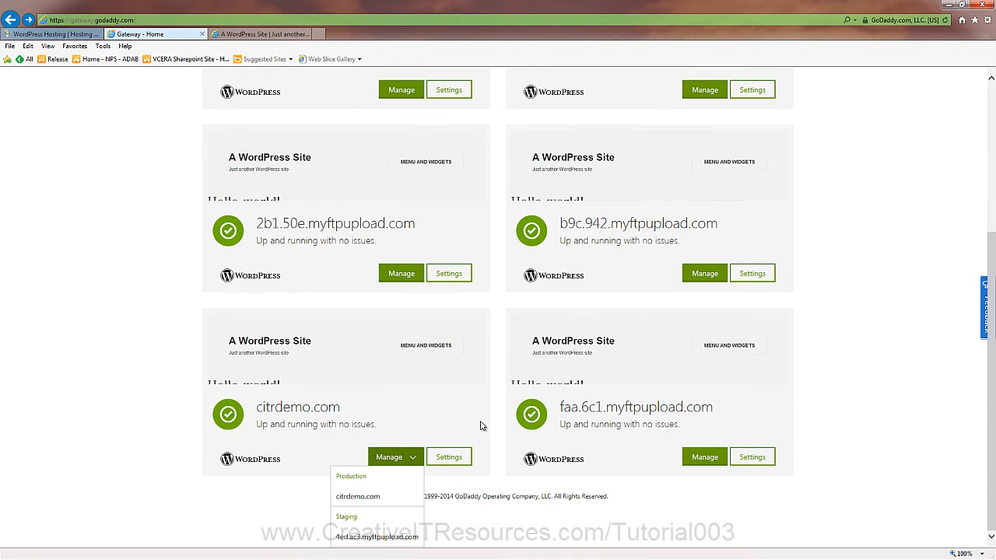
pyautogui.moveTo(358, 497)
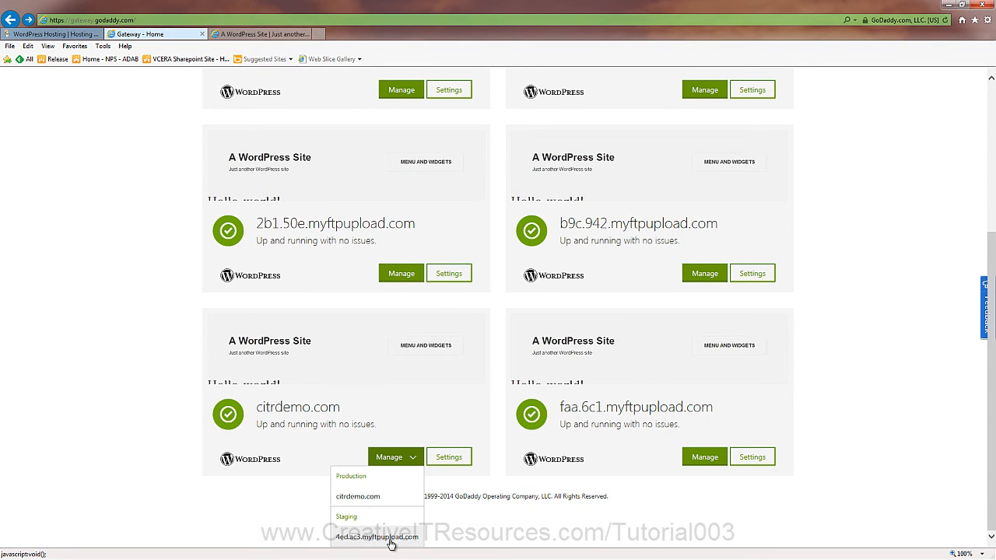
pyautogui.click(376, 536)
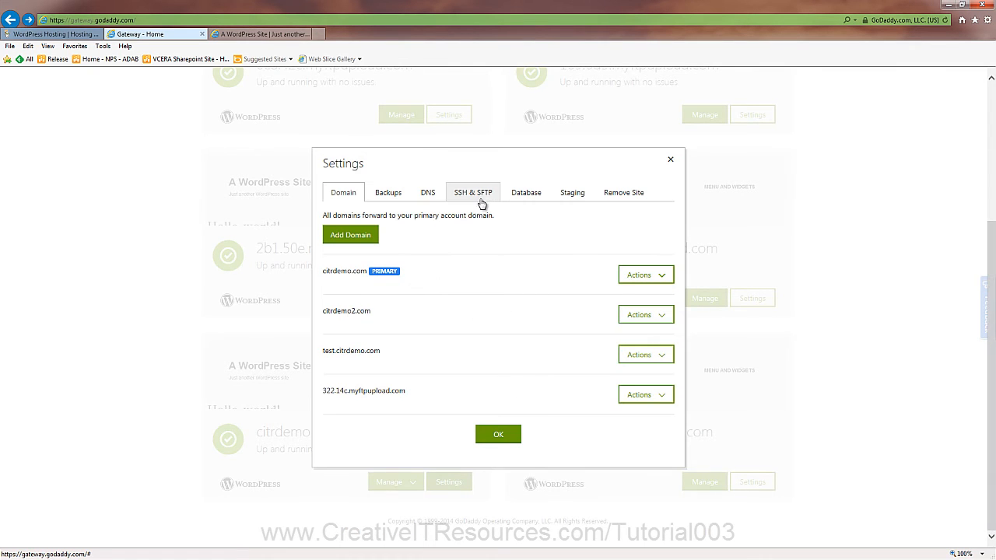
pyautogui.click(473, 193)
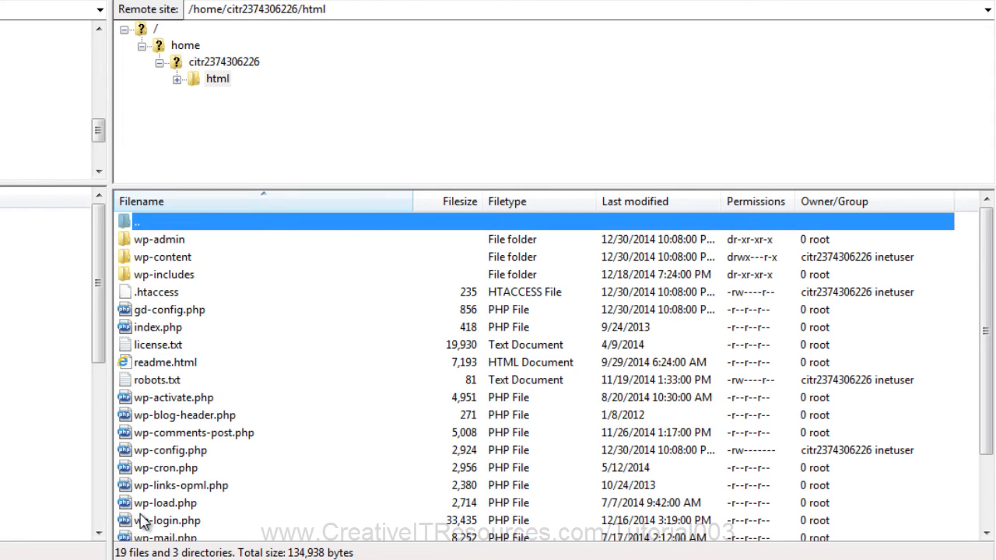
pyautogui.moveTo(159, 283)
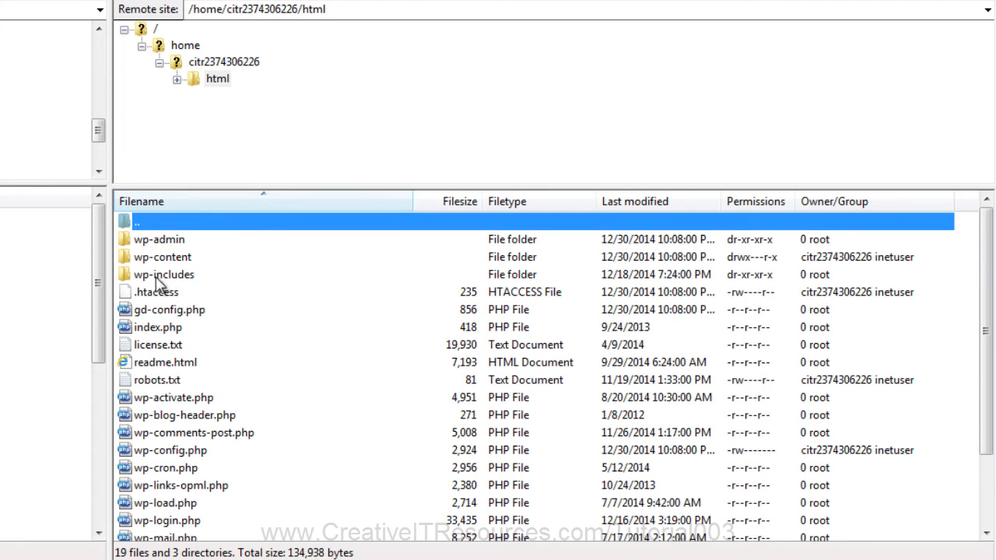
pyautogui.moveTo(162, 257)
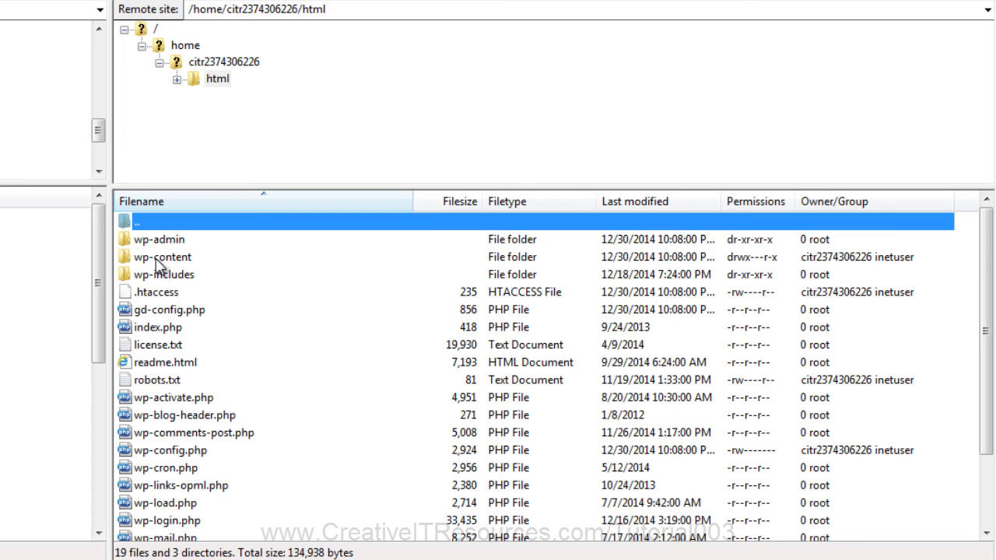
pyautogui.click(161, 257)
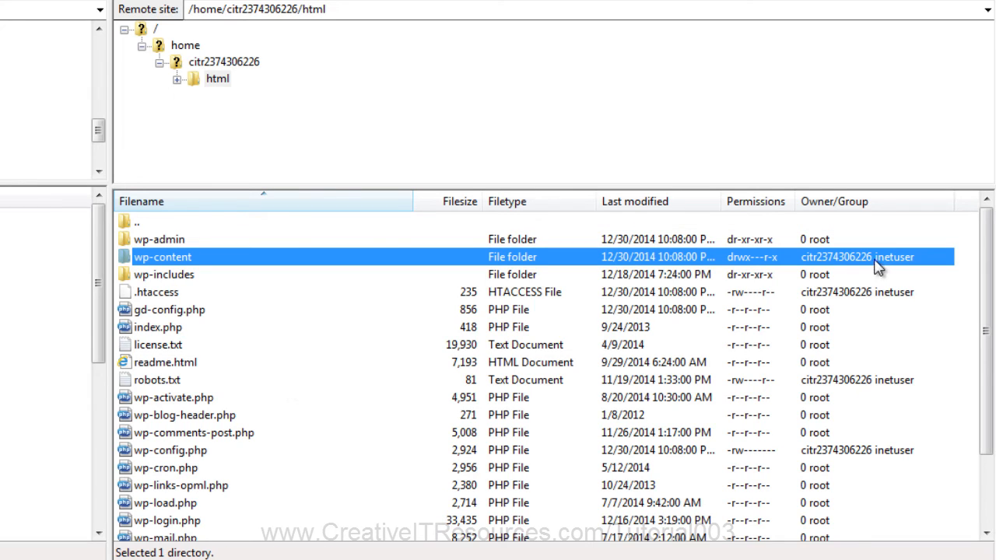
pyautogui.moveTo(828, 272)
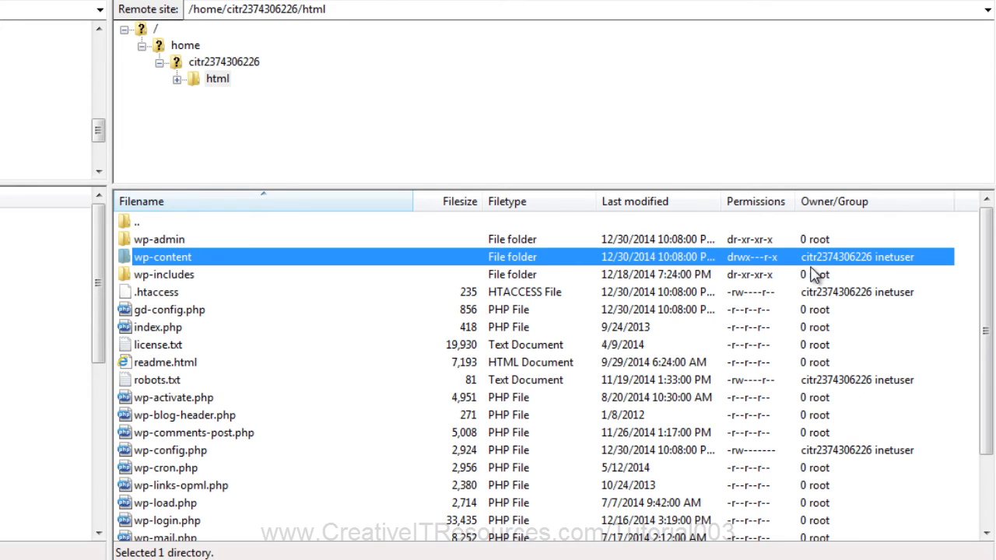
pyautogui.click(155, 293)
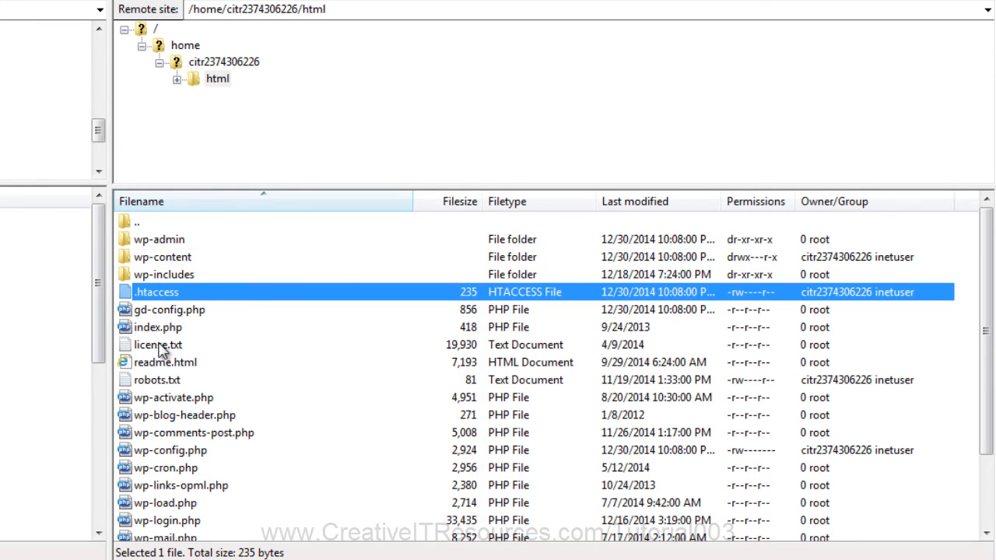
pyautogui.moveTo(156, 381)
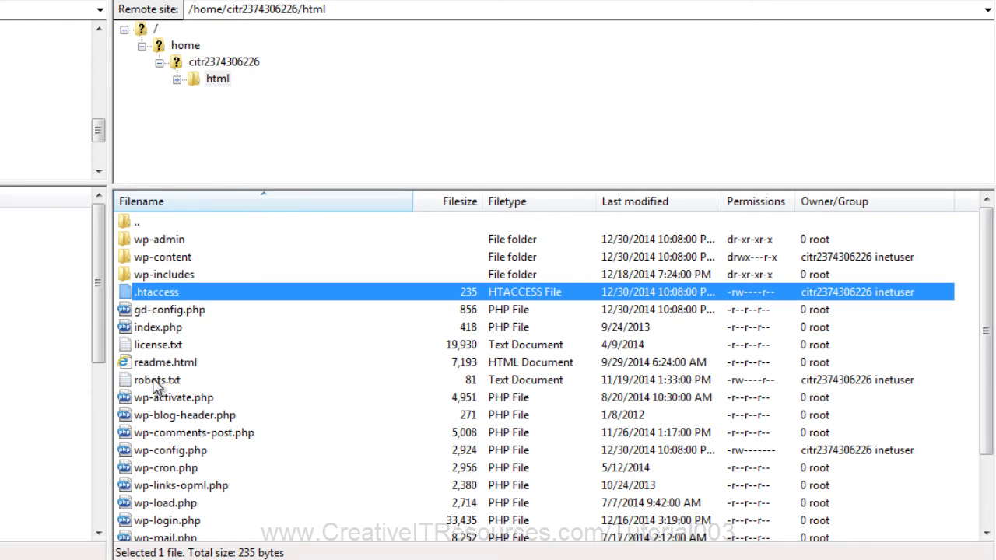
pyautogui.click(156, 380)
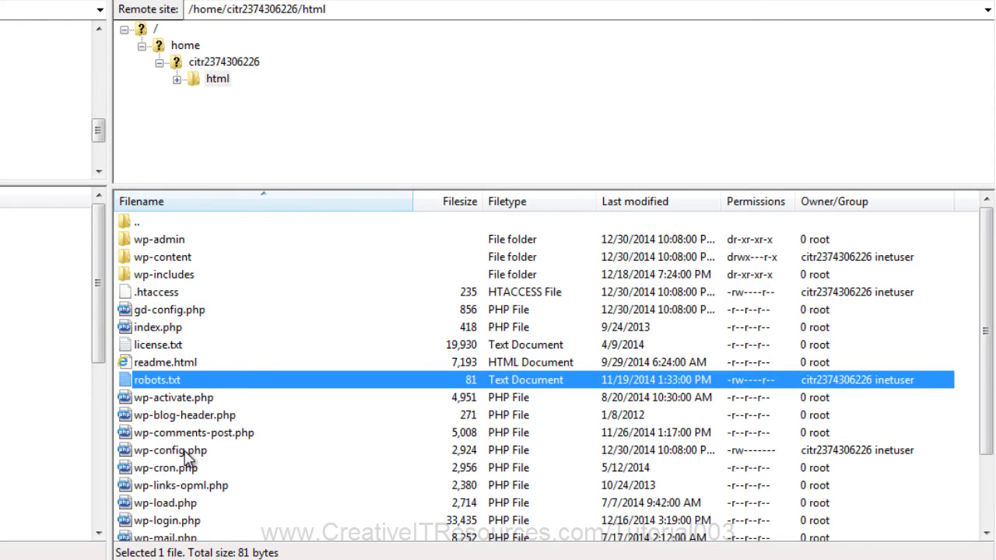
pyautogui.click(170, 450)
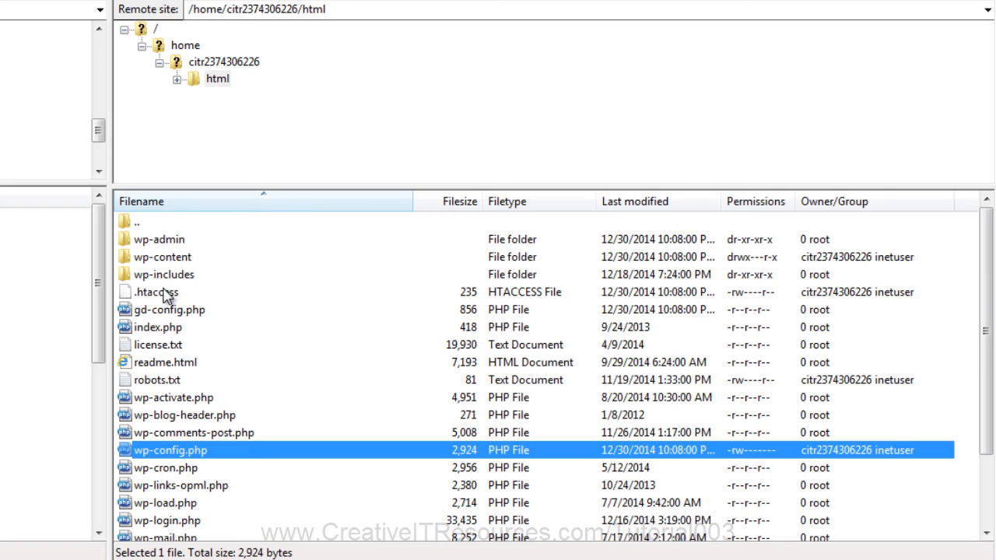
pyautogui.click(163, 274)
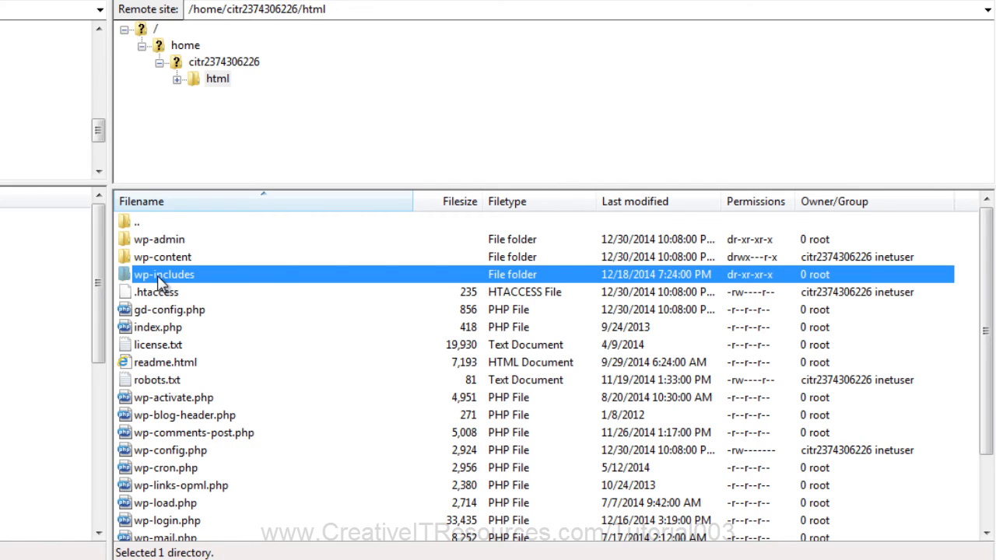
pyautogui.moveTo(159, 249)
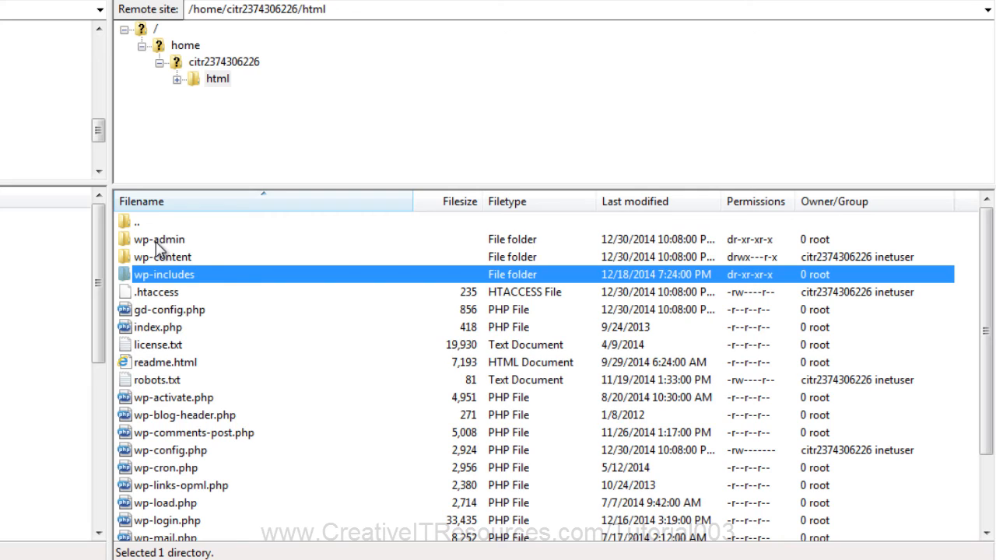
pyautogui.click(161, 256)
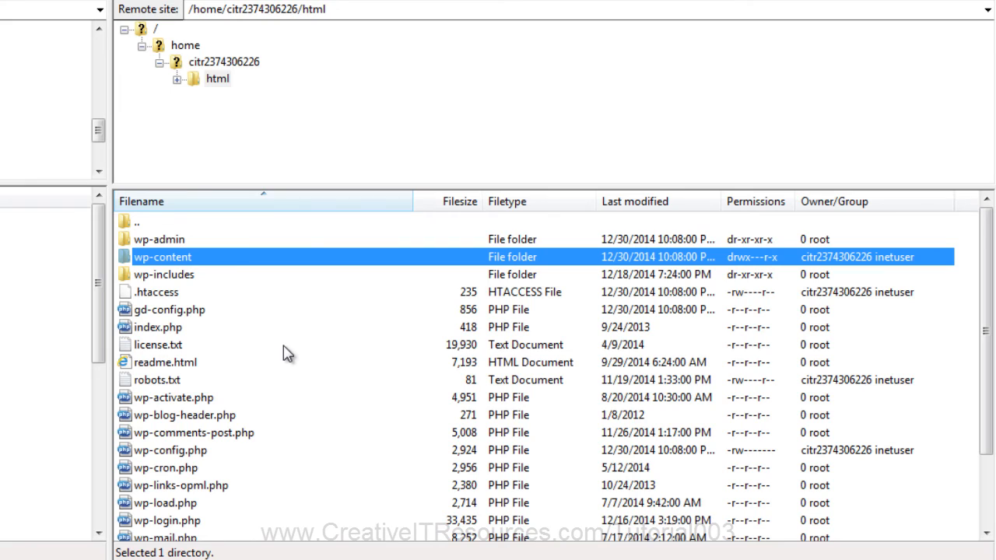
pyautogui.moveTo(186, 288)
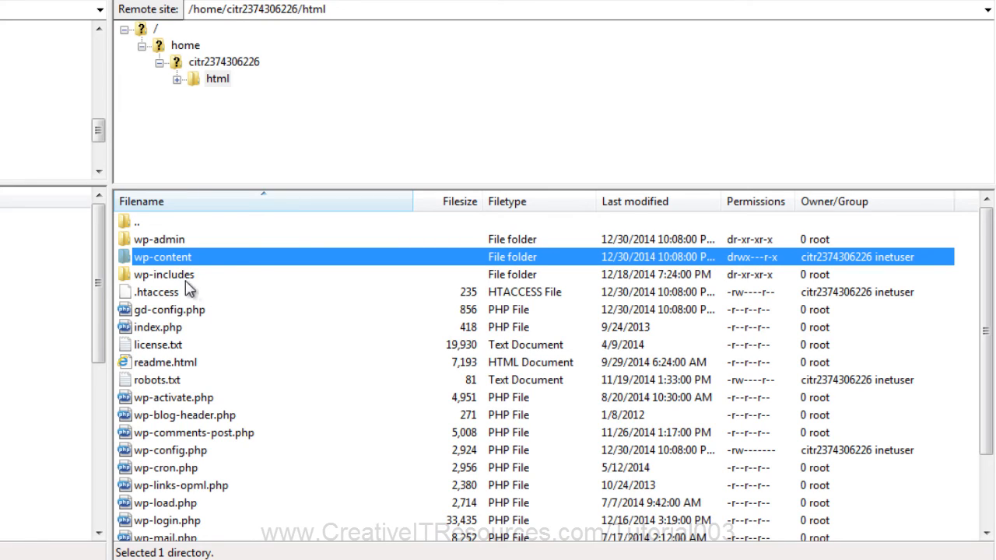
pyautogui.moveTo(206, 311)
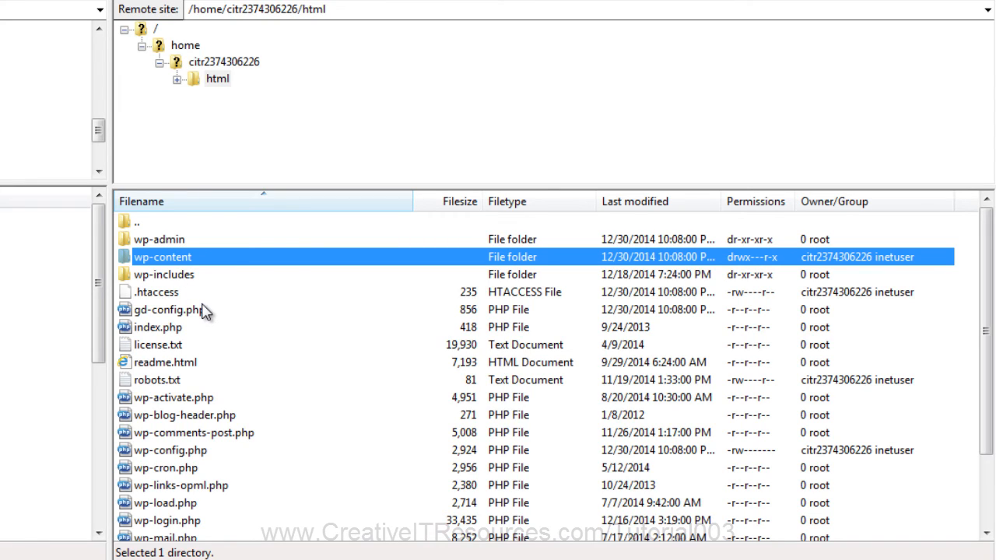